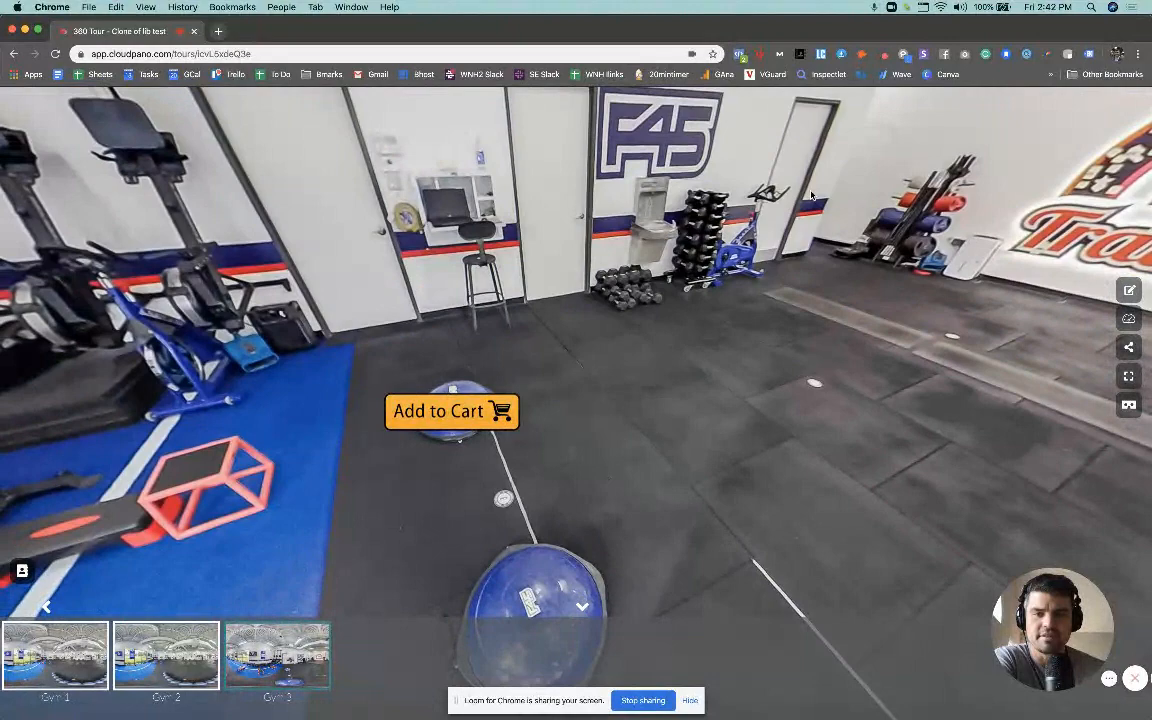
# - Look around the gym scene and follow Add to Cart to the Bosu Balance Trainer page
pyautogui.moveTo(810, 195); pyautogui.dragTo(789, 291)
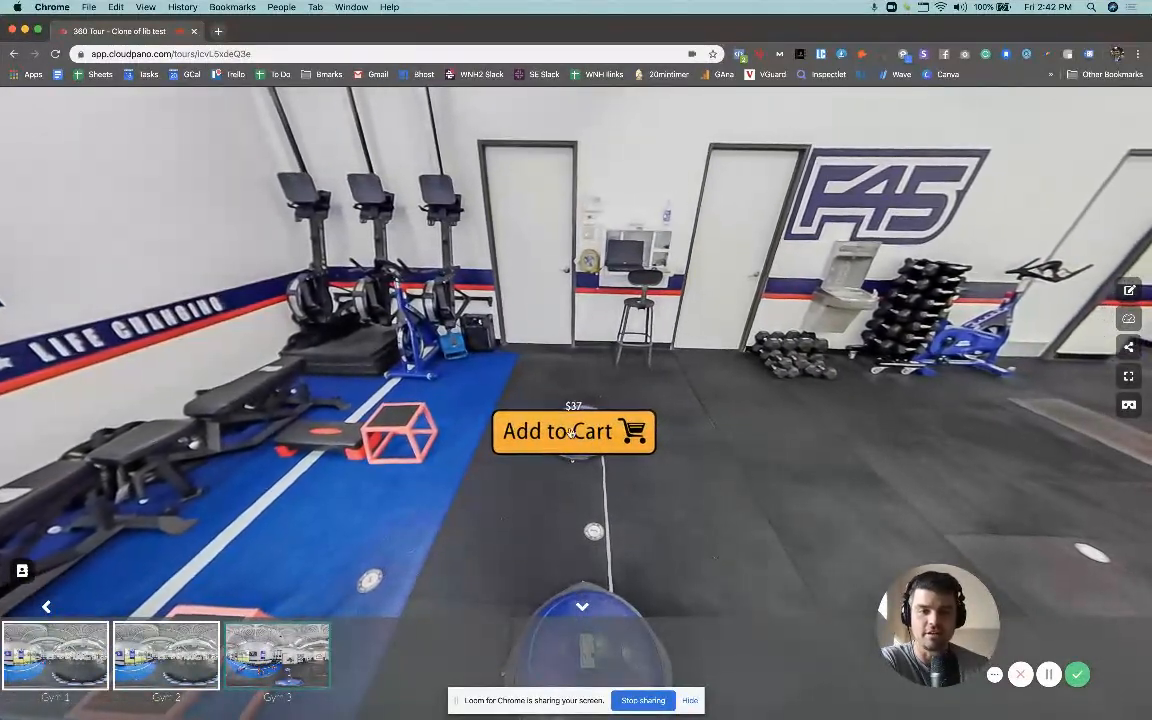
pyautogui.click(573, 431)
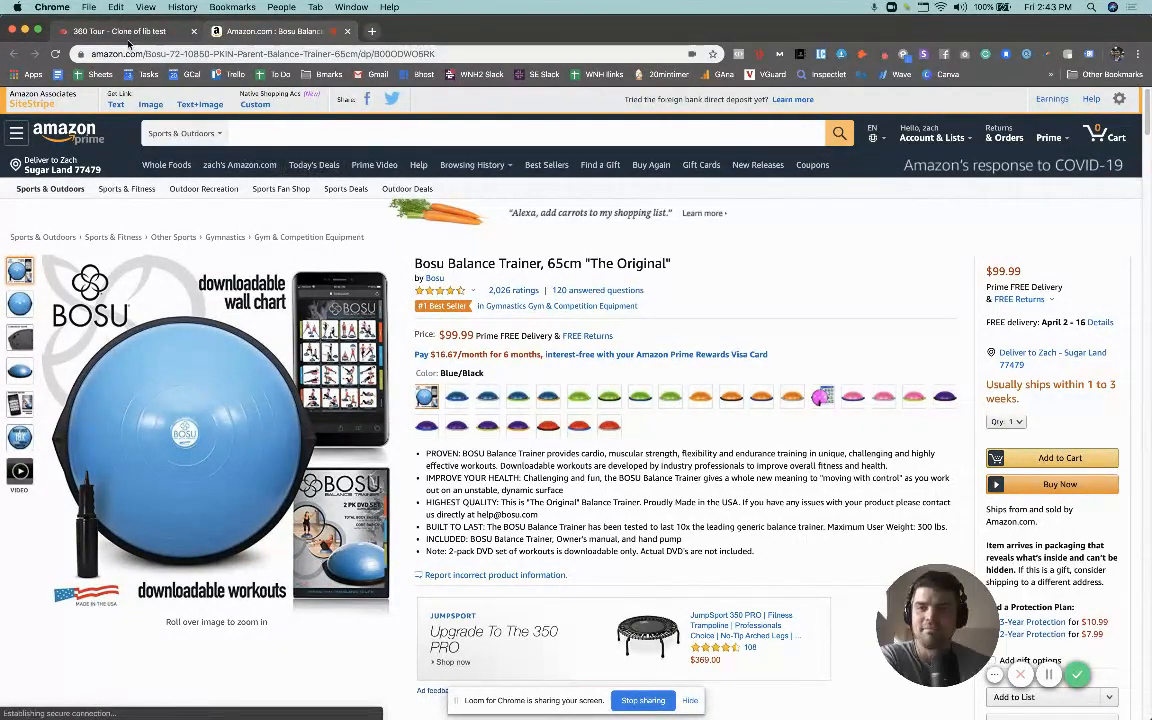
# - Switch back to the 360 Tour browser tab with the gym tour
pyautogui.click(120, 31)
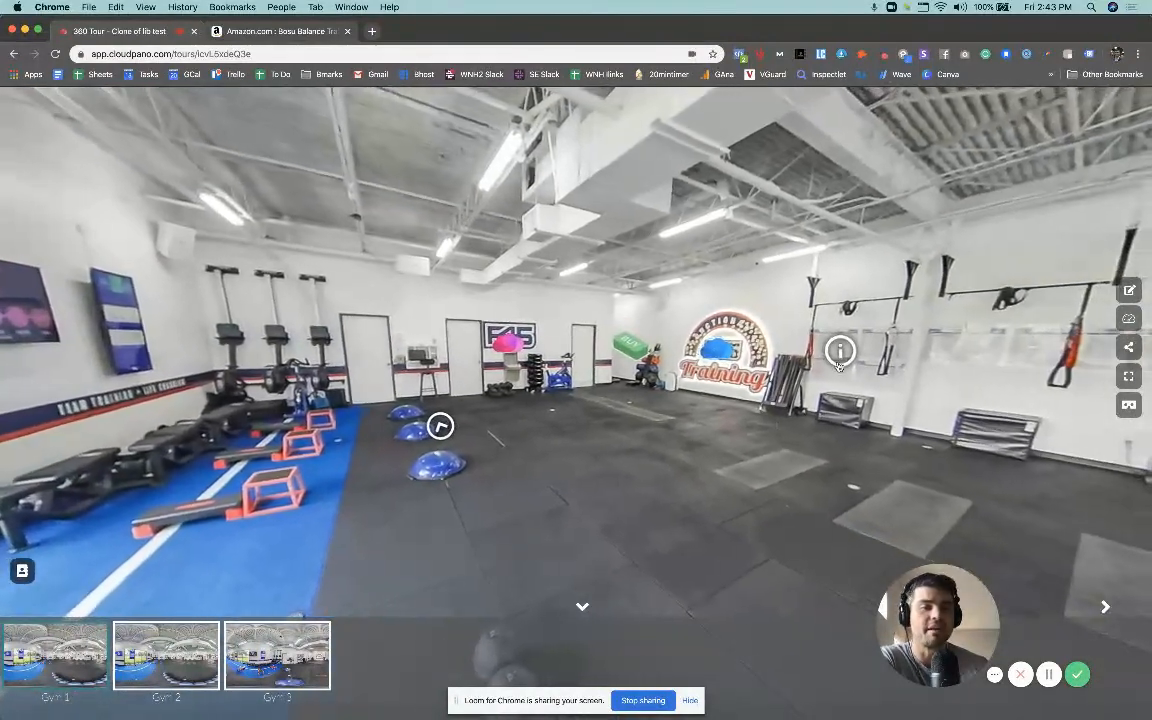
# - Open the Edit Tour editor and bring up the casino pool tour
pyautogui.click(277, 655)
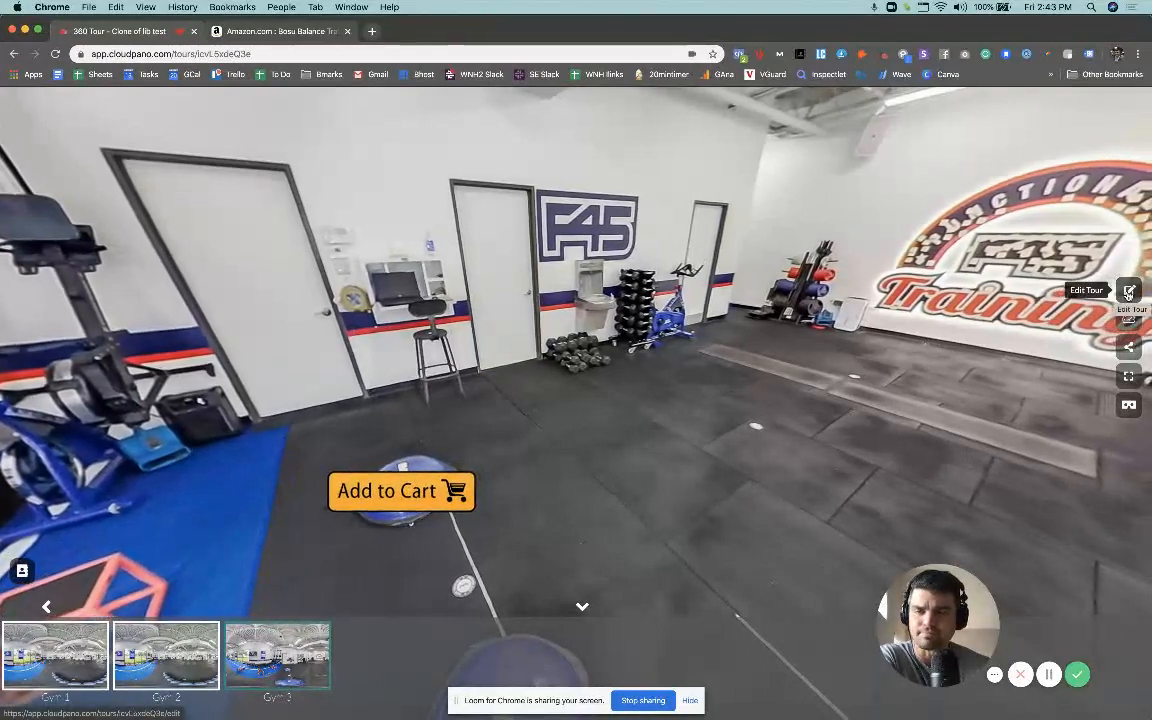
pyautogui.click(1128, 291)
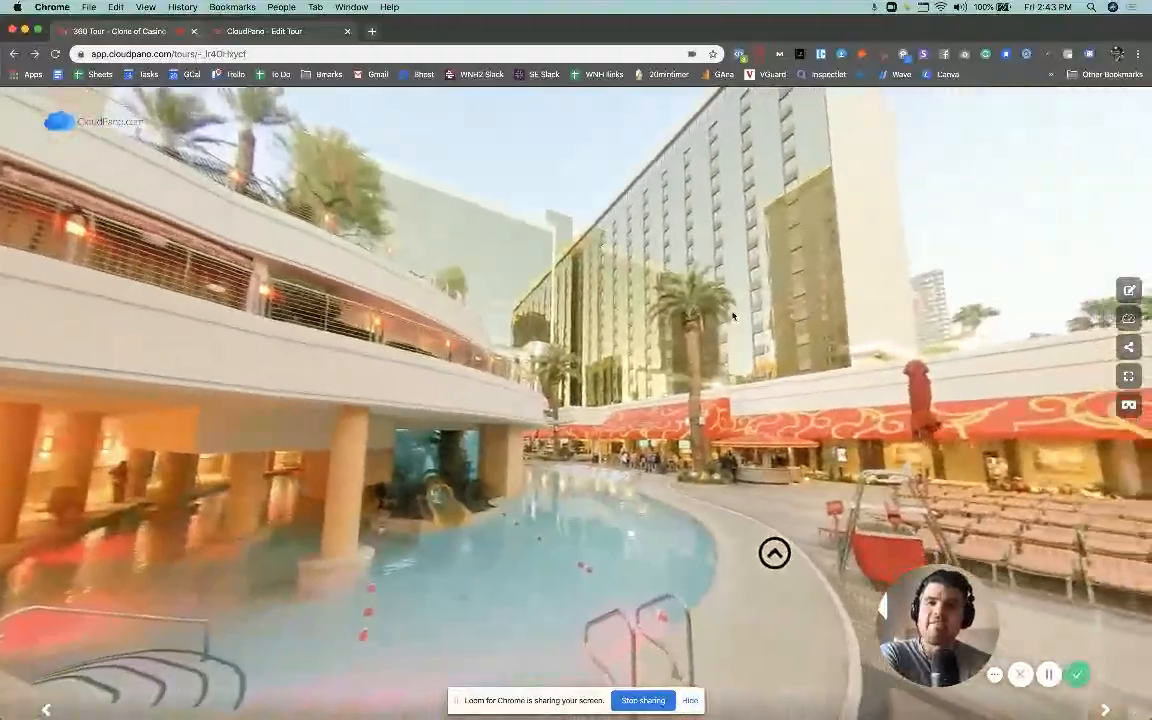
# - Open the BOOK NOW reservation page, then turn toward the pool and move to the lounge chairs
pyautogui.click(775, 553)
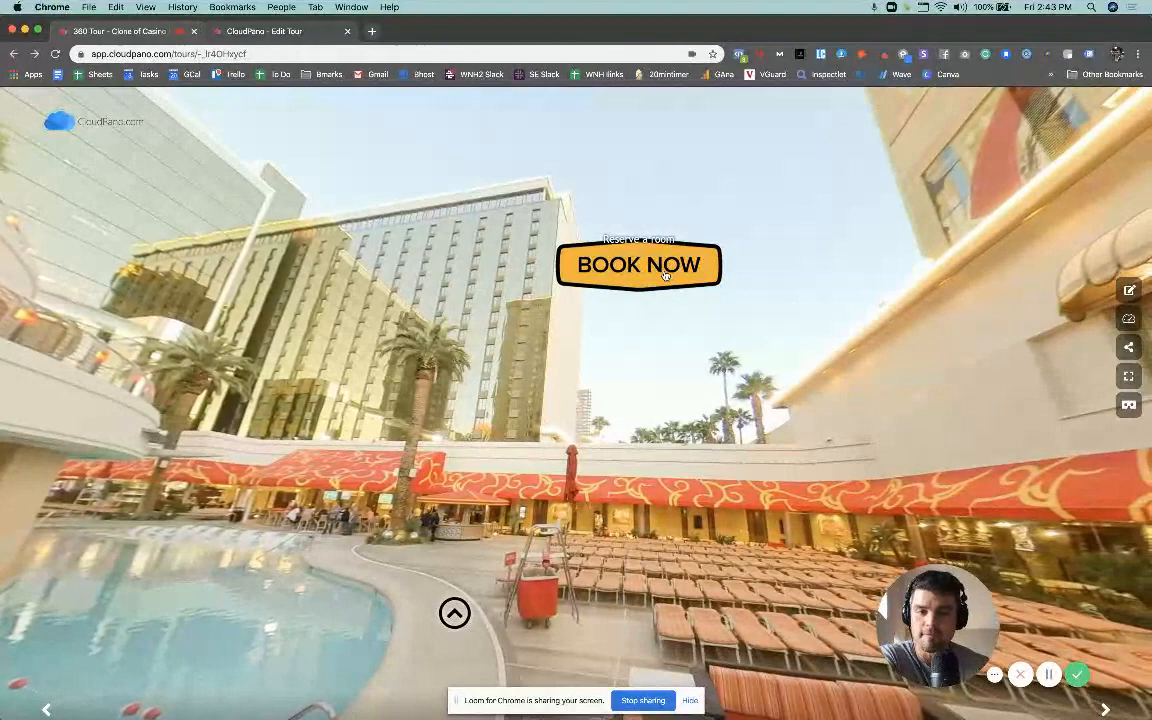
pyautogui.click(639, 264)
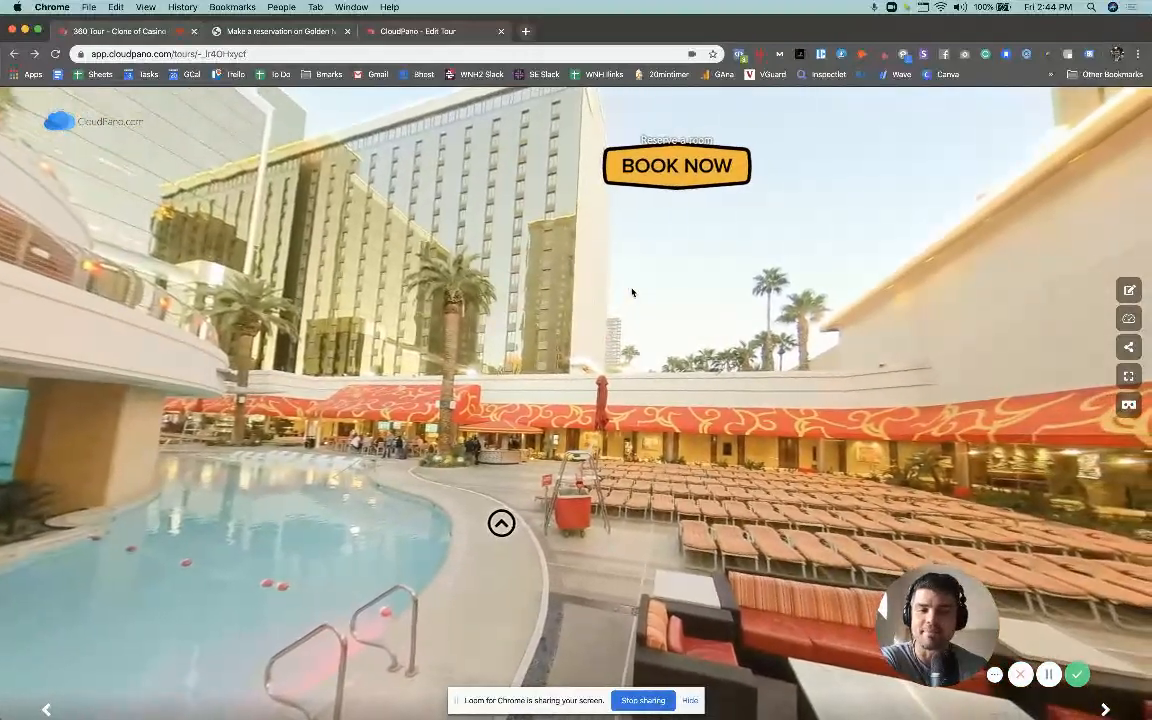
pyautogui.moveTo(632, 292); pyautogui.dragTo(635, 461)
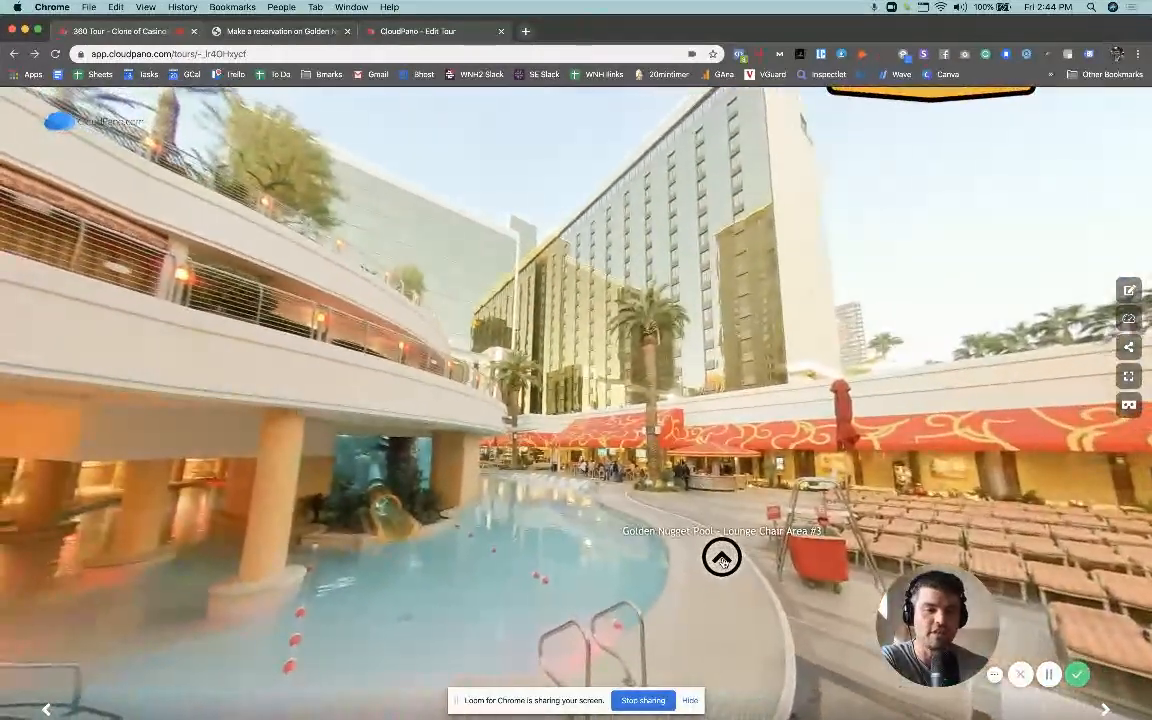
pyautogui.click(721, 557)
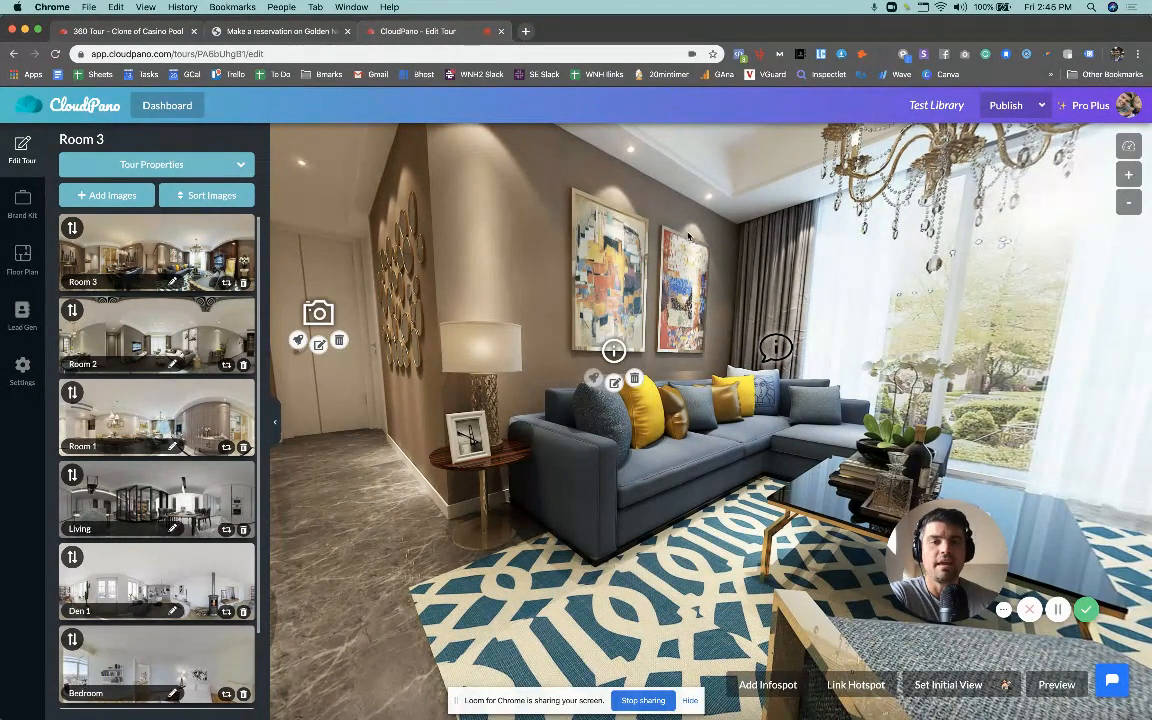
pyautogui.moveTo(535, 131)
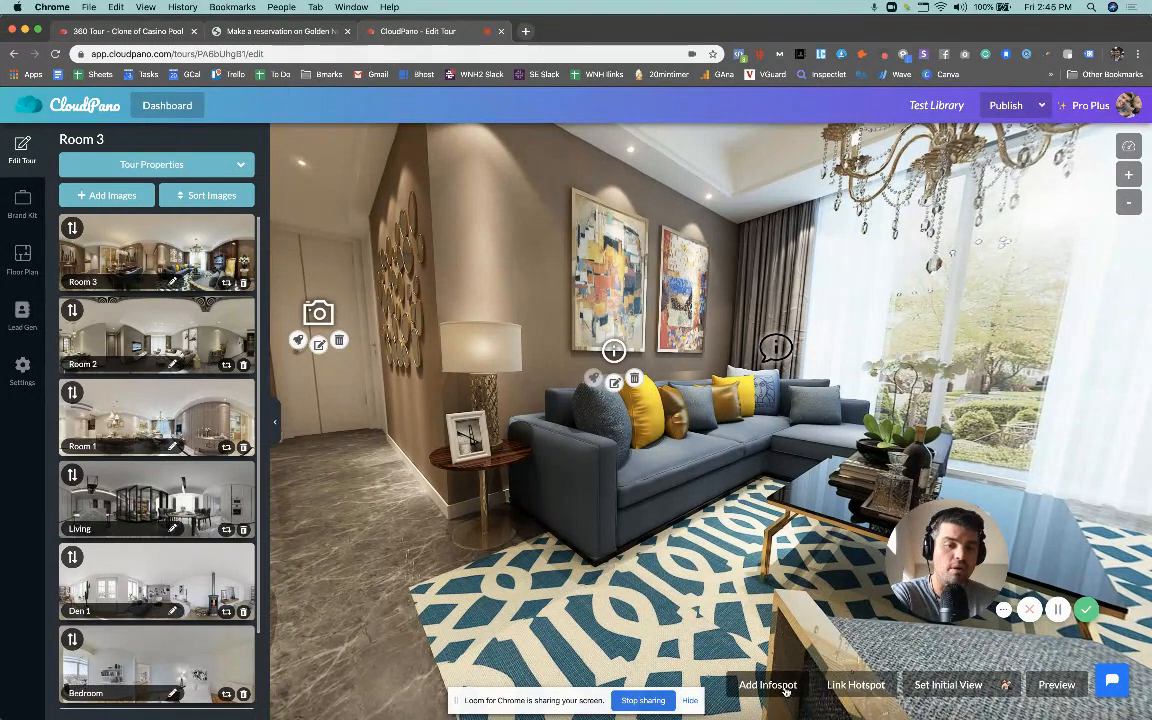
# - Enter add-infospot mode in the Room 3 editor
pyautogui.click(768, 684)
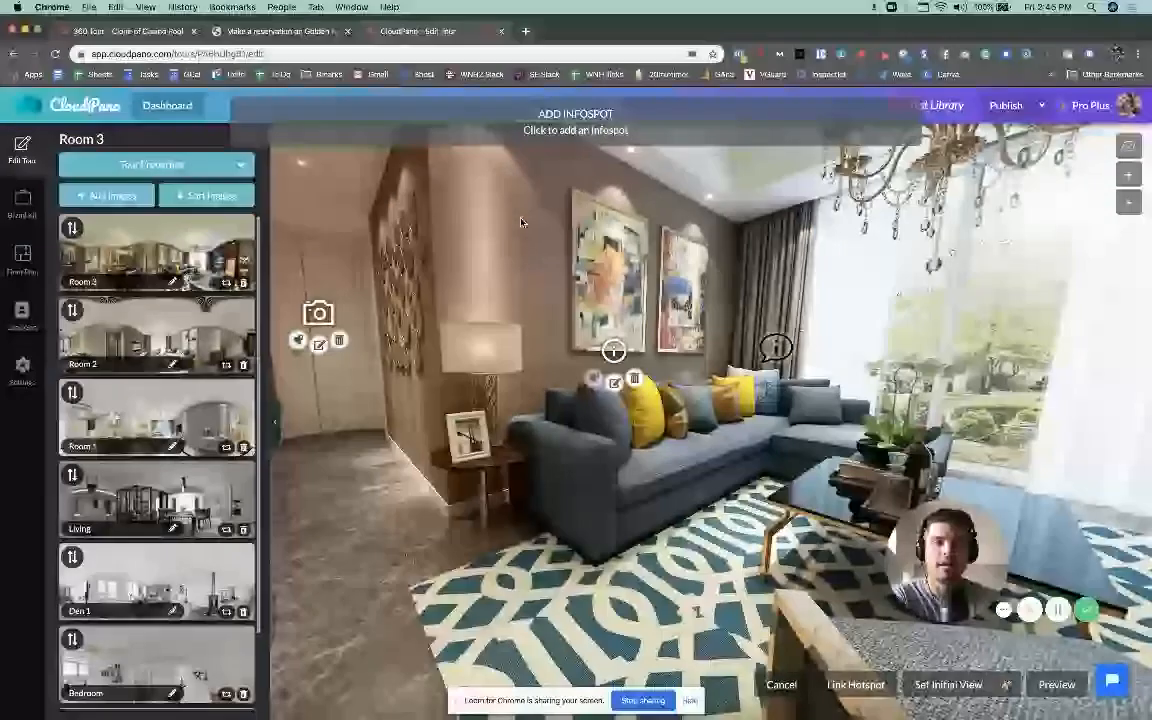
# - Place an infospot near the wall paintings and make it a Hyperlink type
pyautogui.click(614, 350)
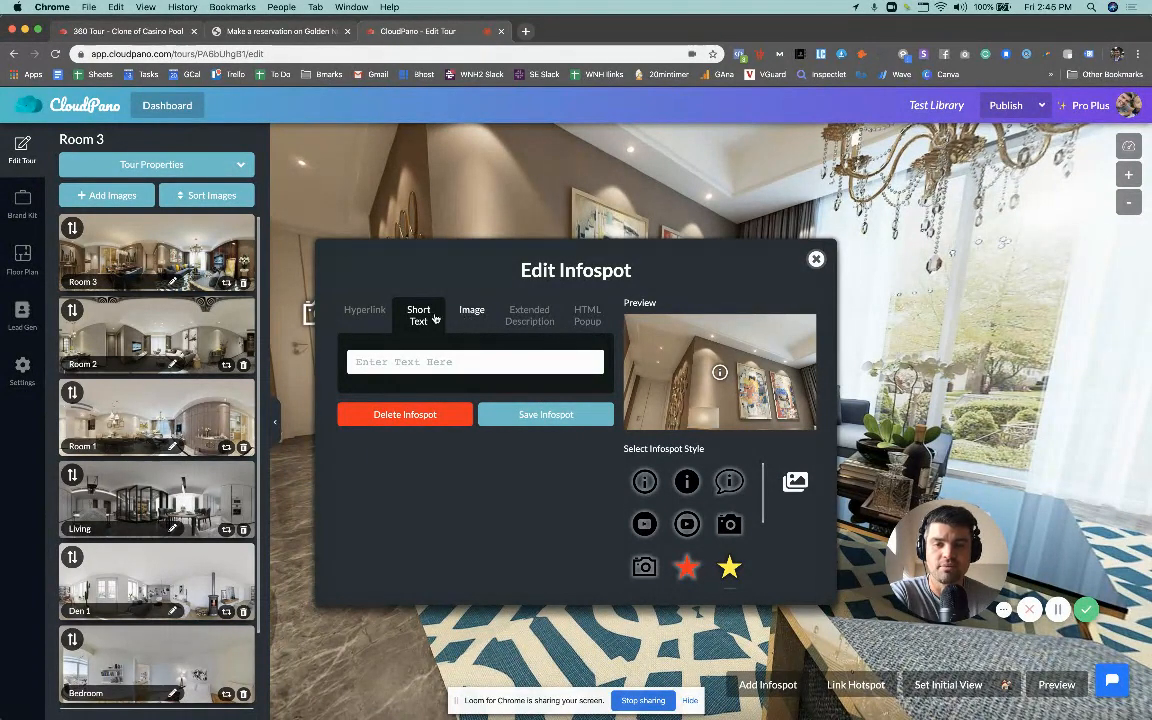
pyautogui.moveTo(534, 293)
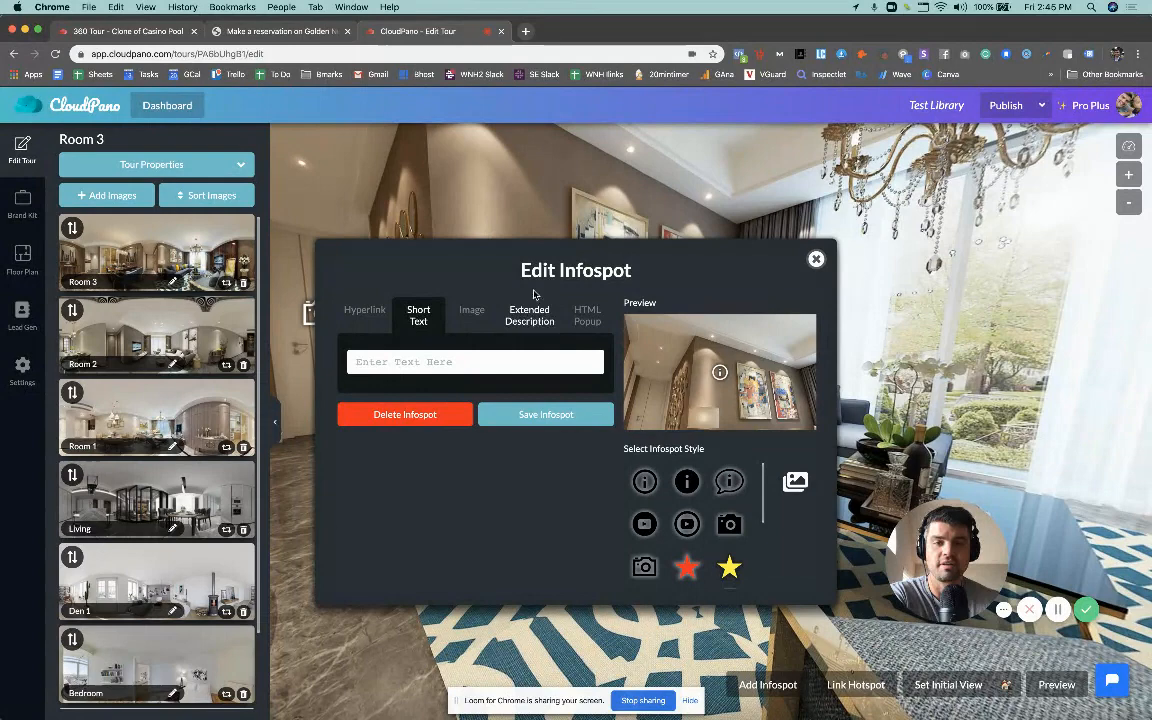
pyautogui.click(364, 309)
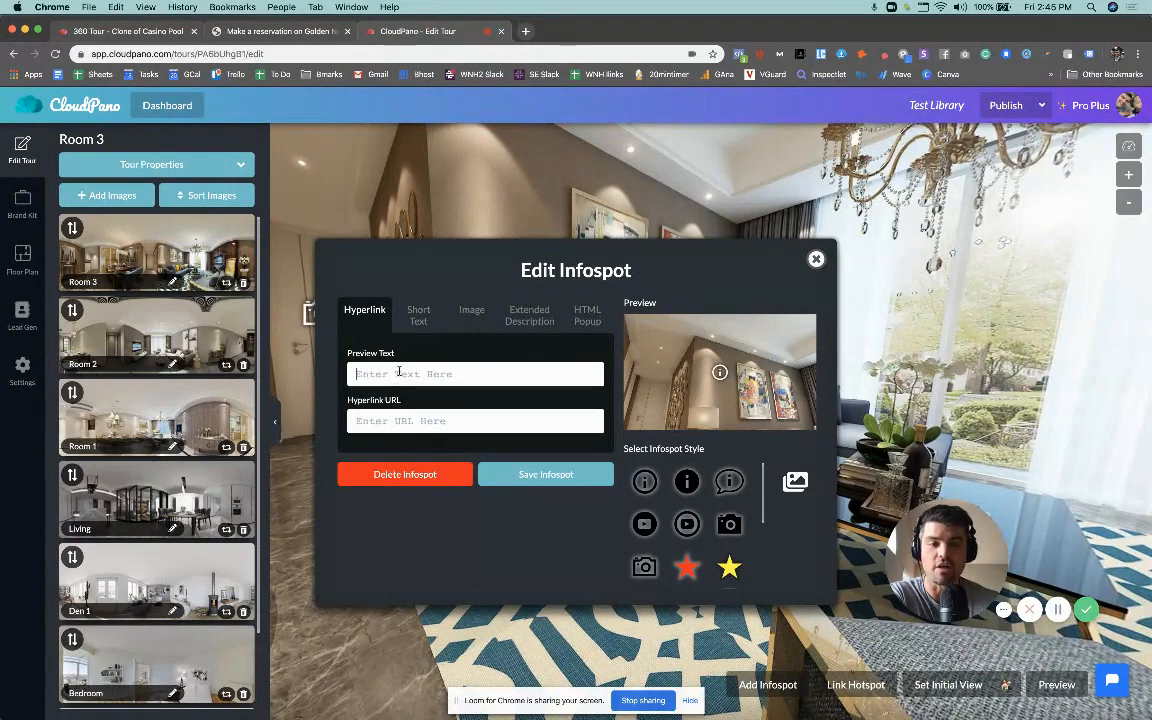
pyautogui.click(475, 420)
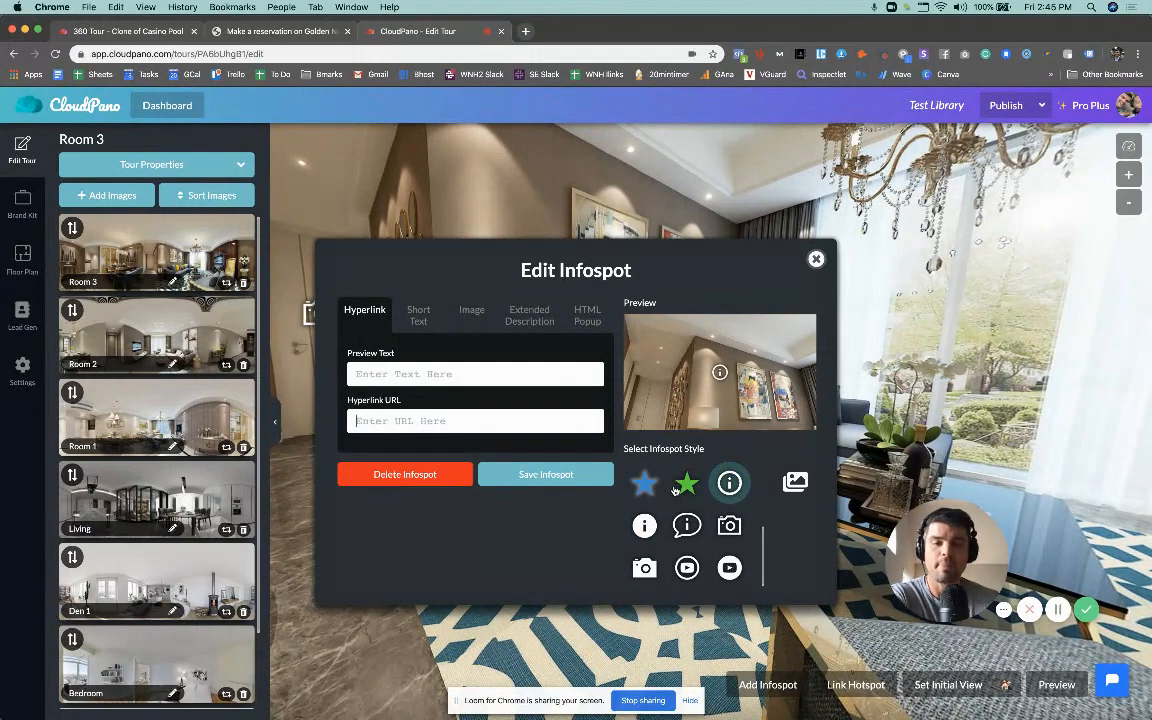
pyautogui.moveTo(795, 483)
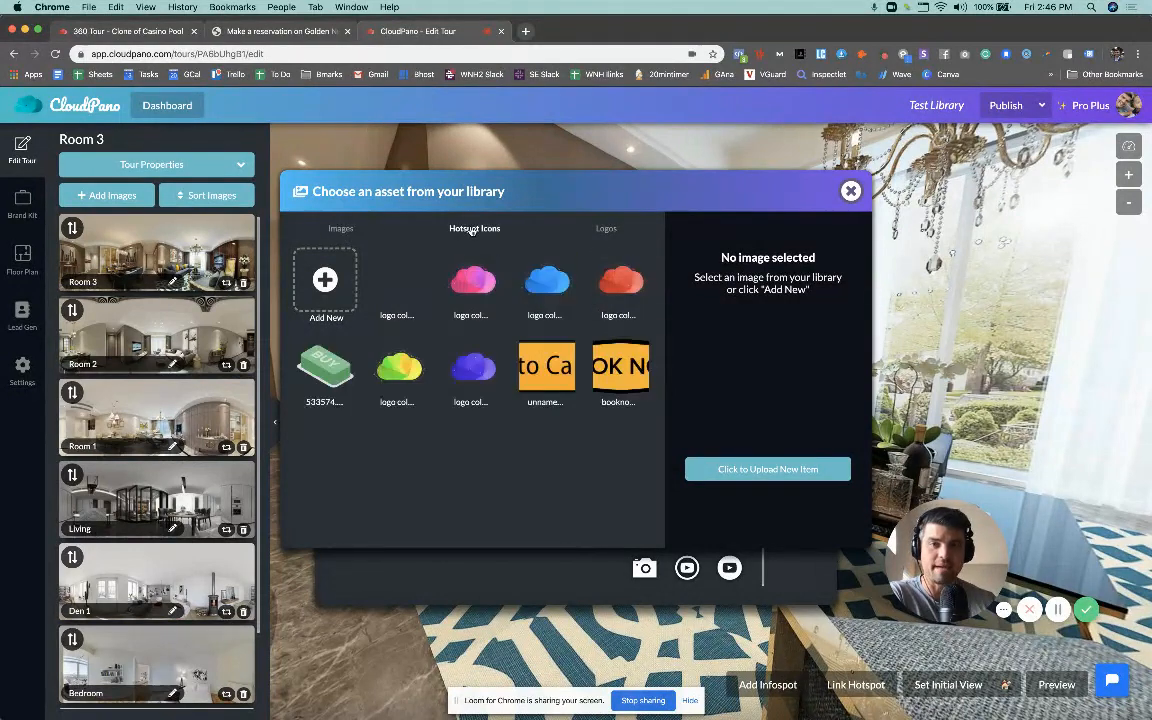
# - Browse the Logos tab, then choose the blue cloud from Hotspot Icons as the icon
pyautogui.click(606, 228)
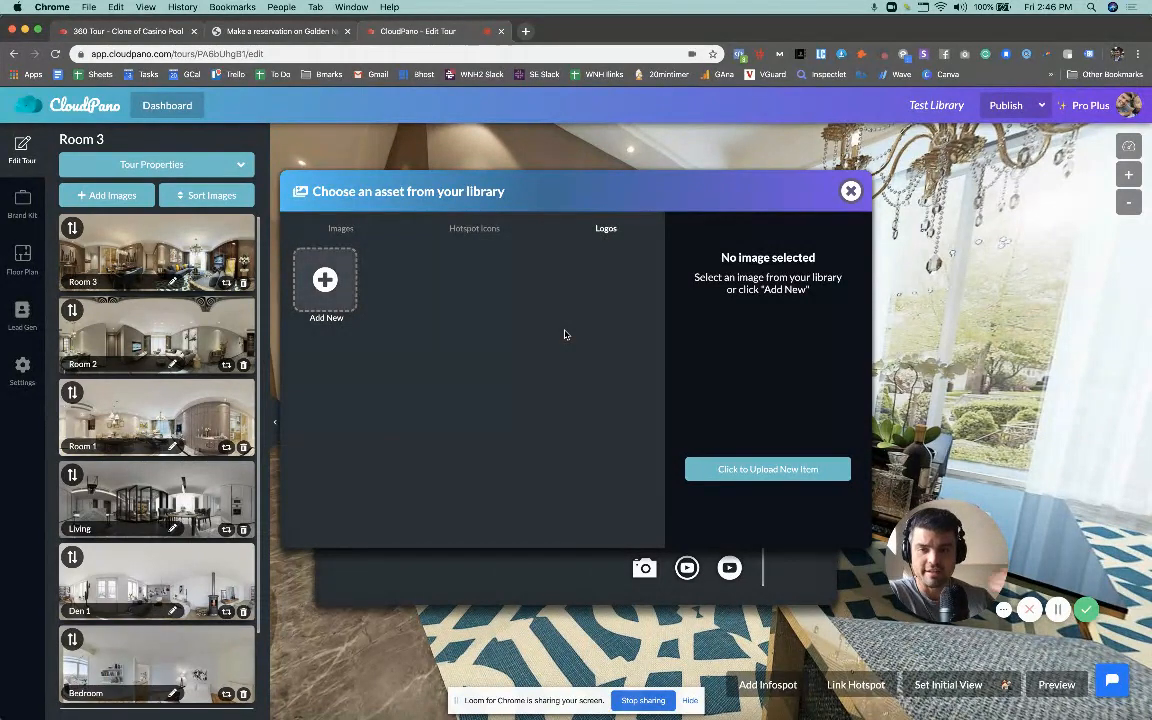
pyautogui.moveTo(452, 317)
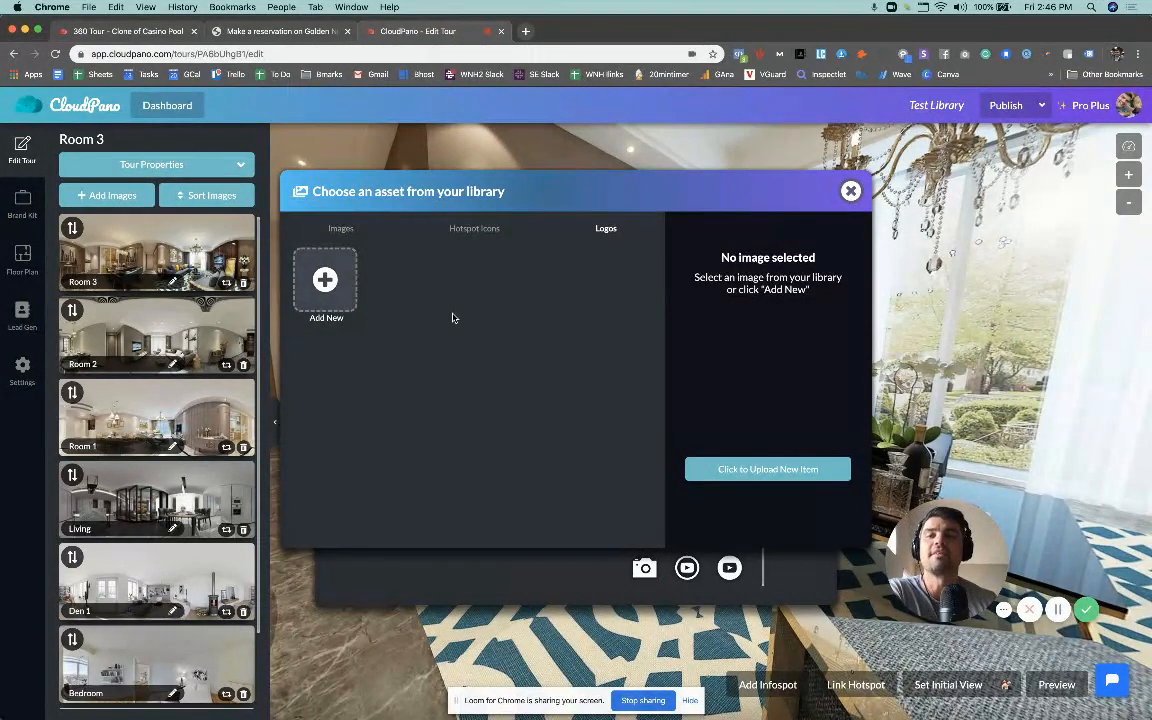
pyautogui.click(340, 228)
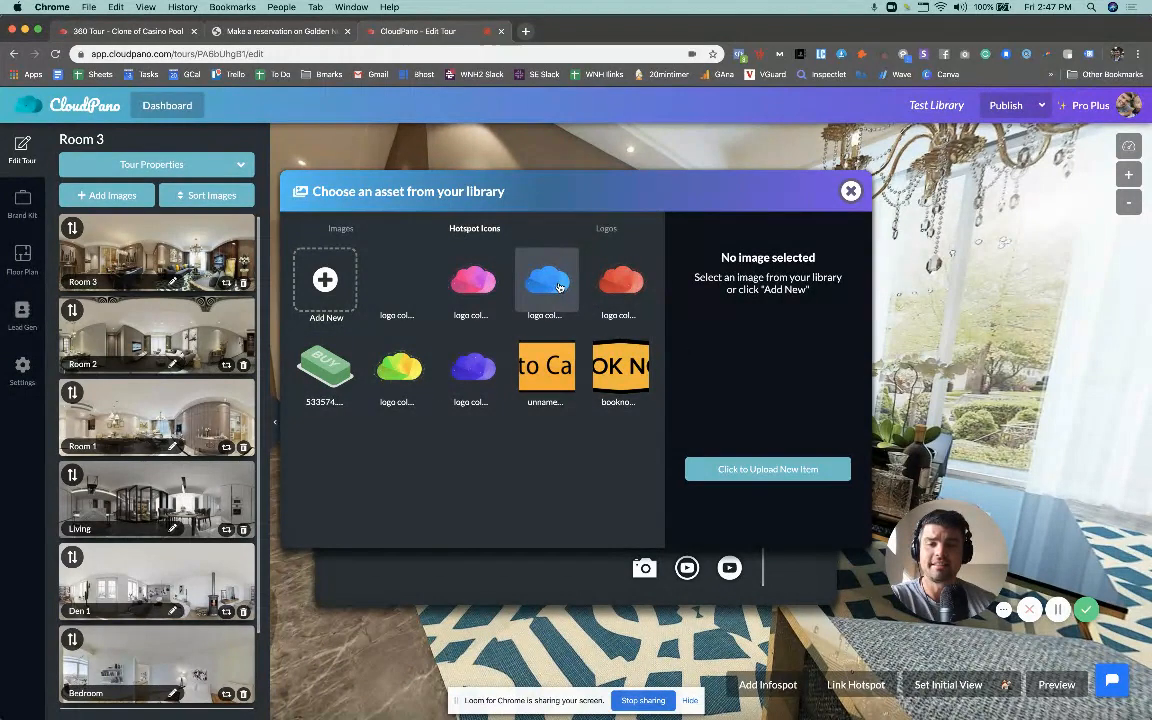
pyautogui.click(546, 280)
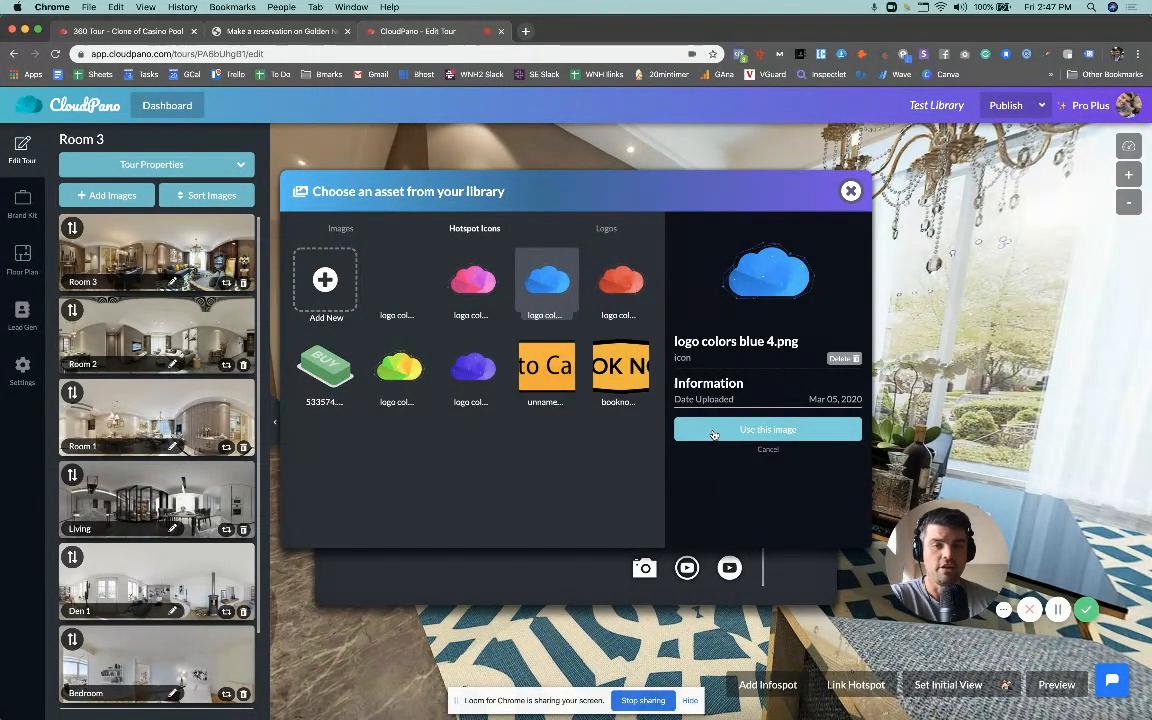
pyautogui.click(767, 429)
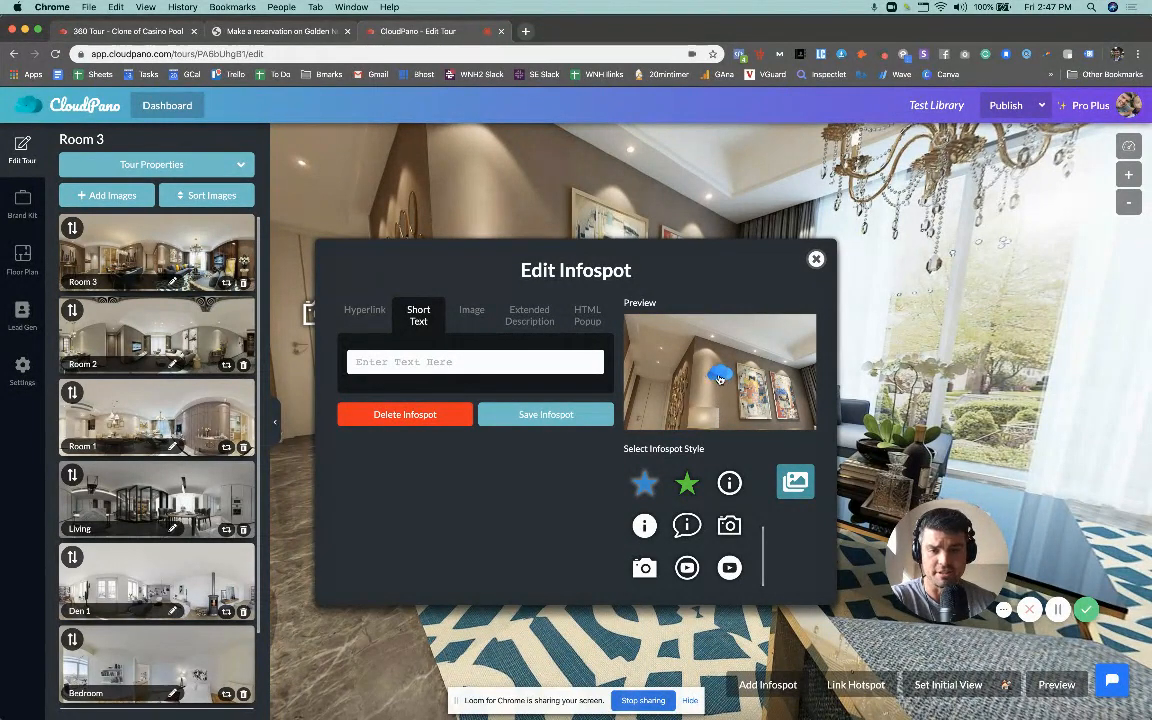
# - Give the cloud infospot the short text 'flowers' and save it
pyautogui.click(475, 362)
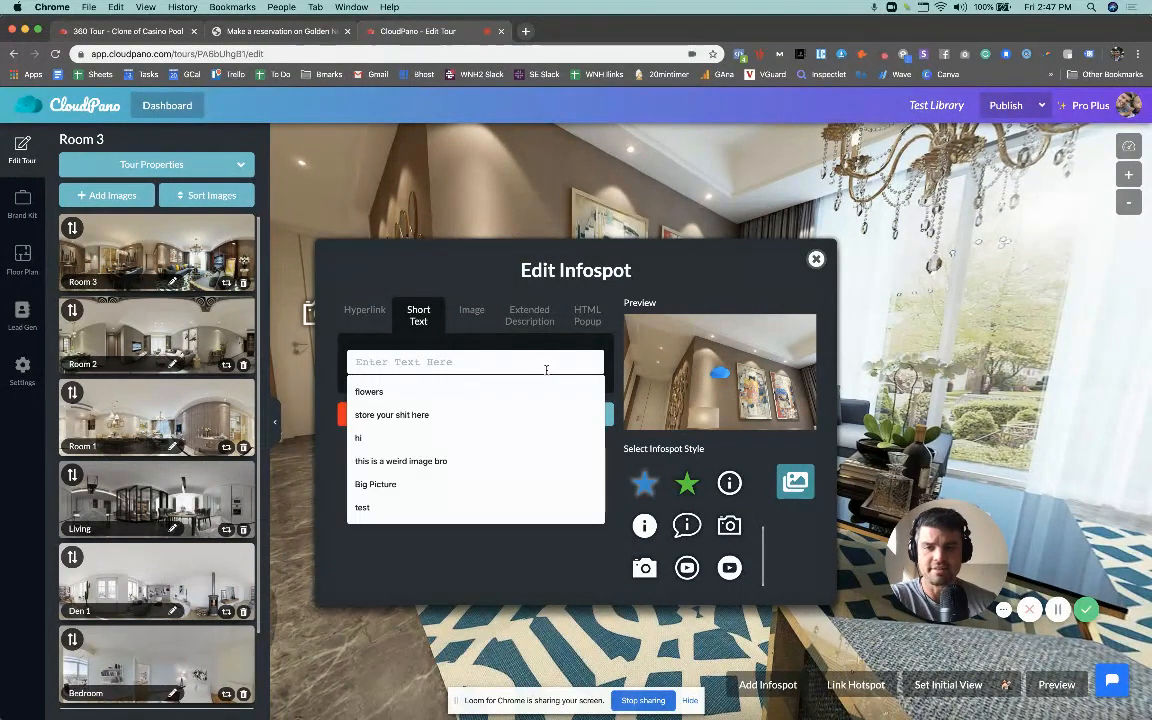
pyautogui.click(369, 391)
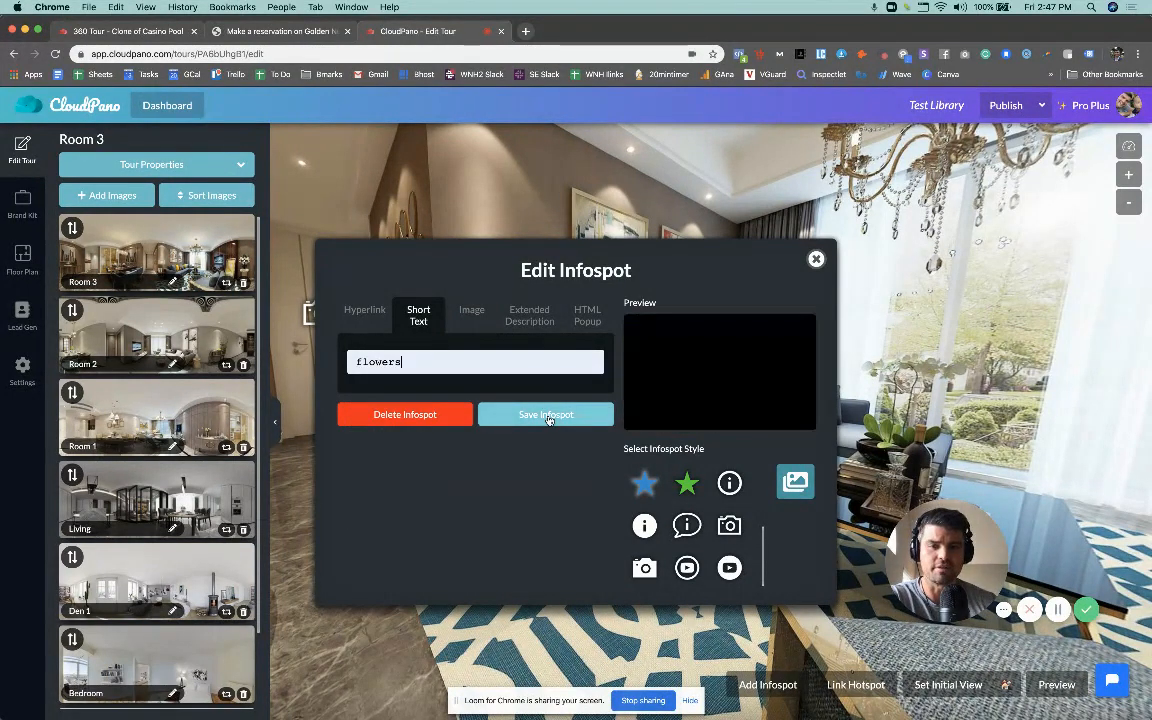
pyautogui.click(546, 414)
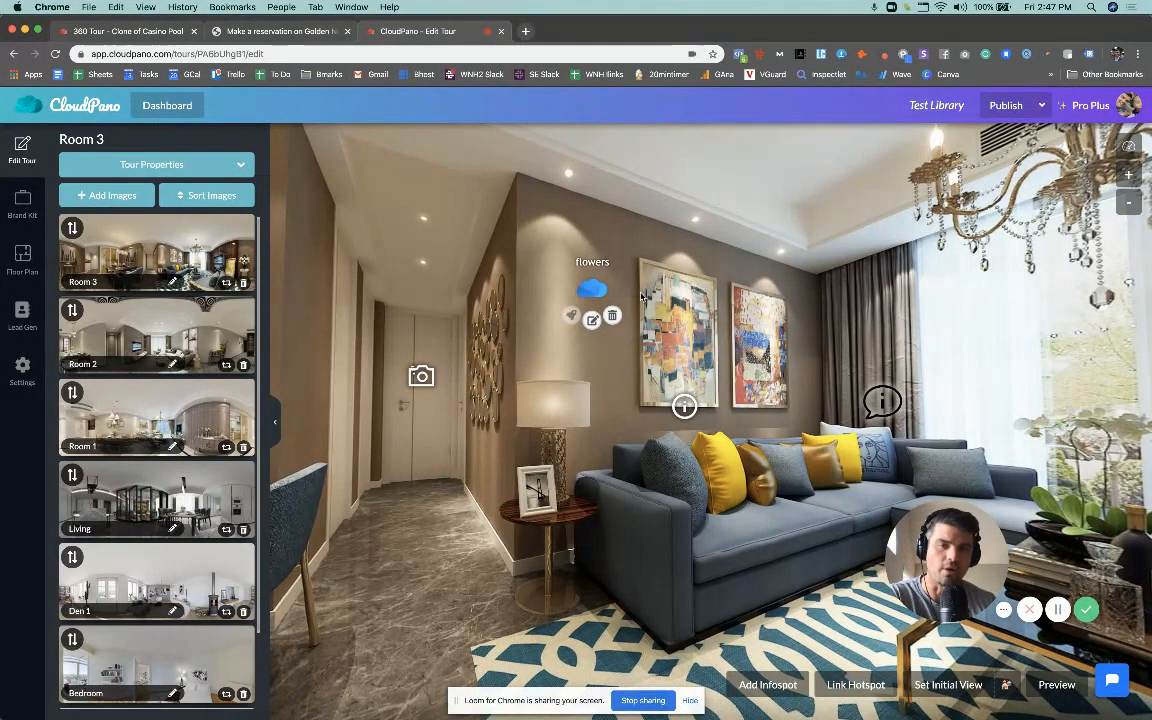
# - Swap the flowers infospot's icon to the pink cloud, save, and reselect it
pyautogui.click(592, 315)
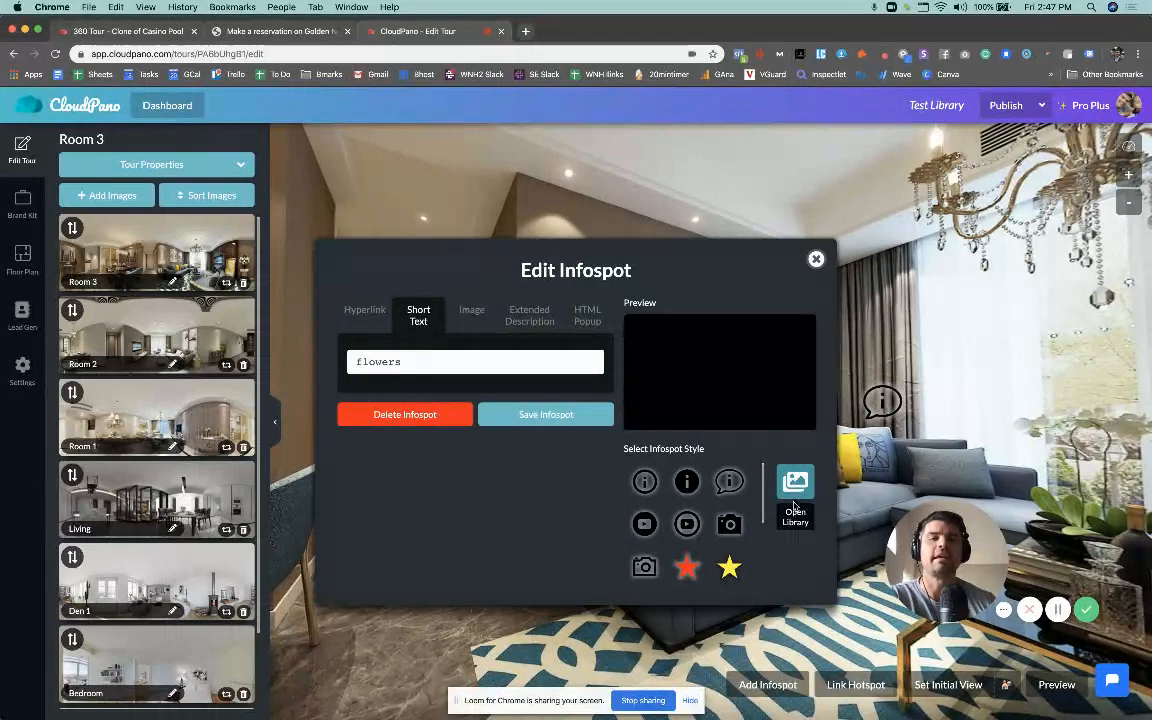
pyautogui.click(795, 490)
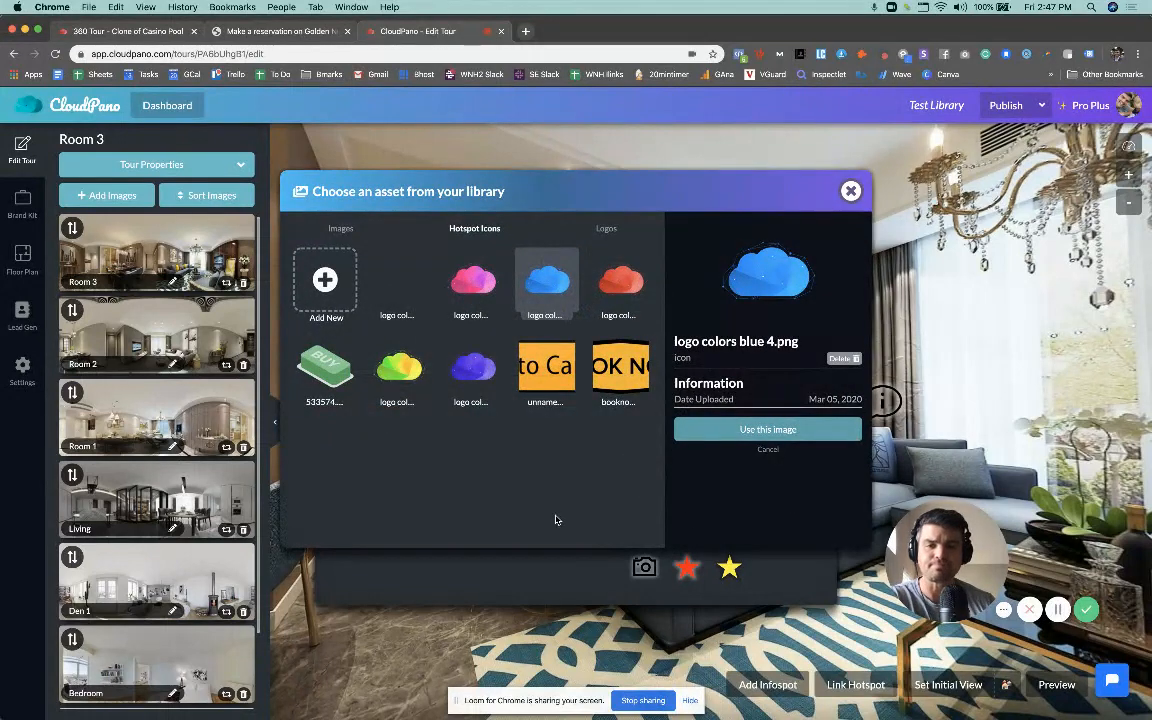
pyautogui.click(473, 280)
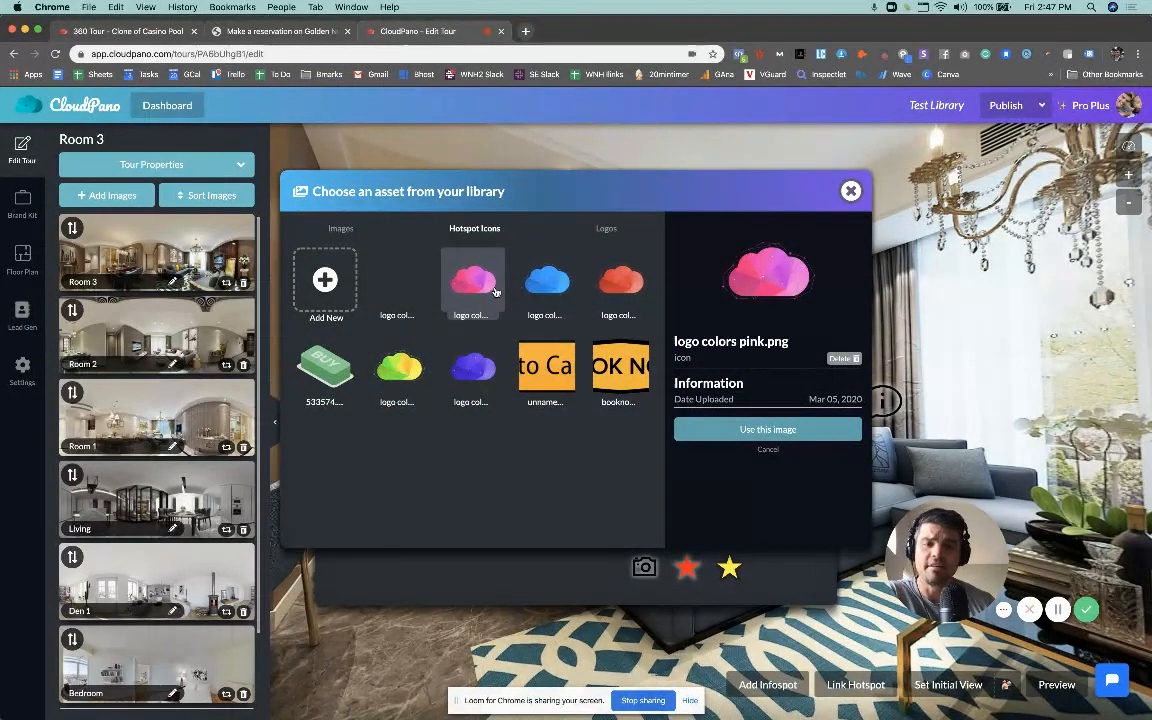
pyautogui.click(767, 429)
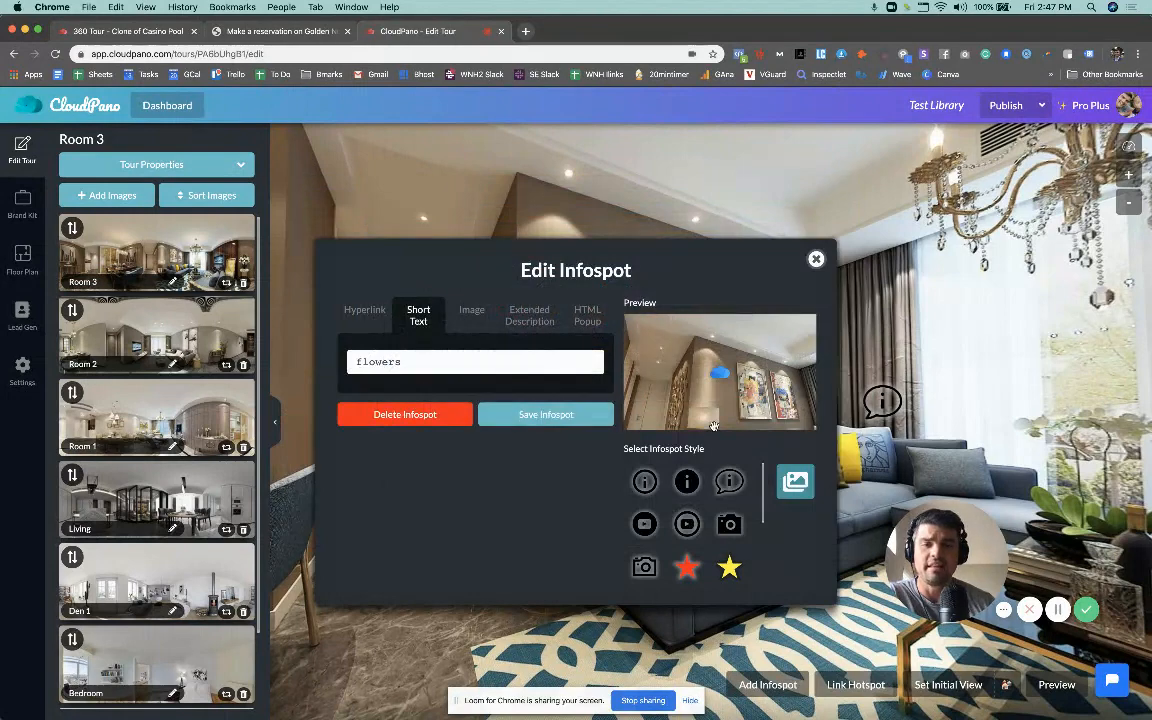
pyautogui.click(546, 414)
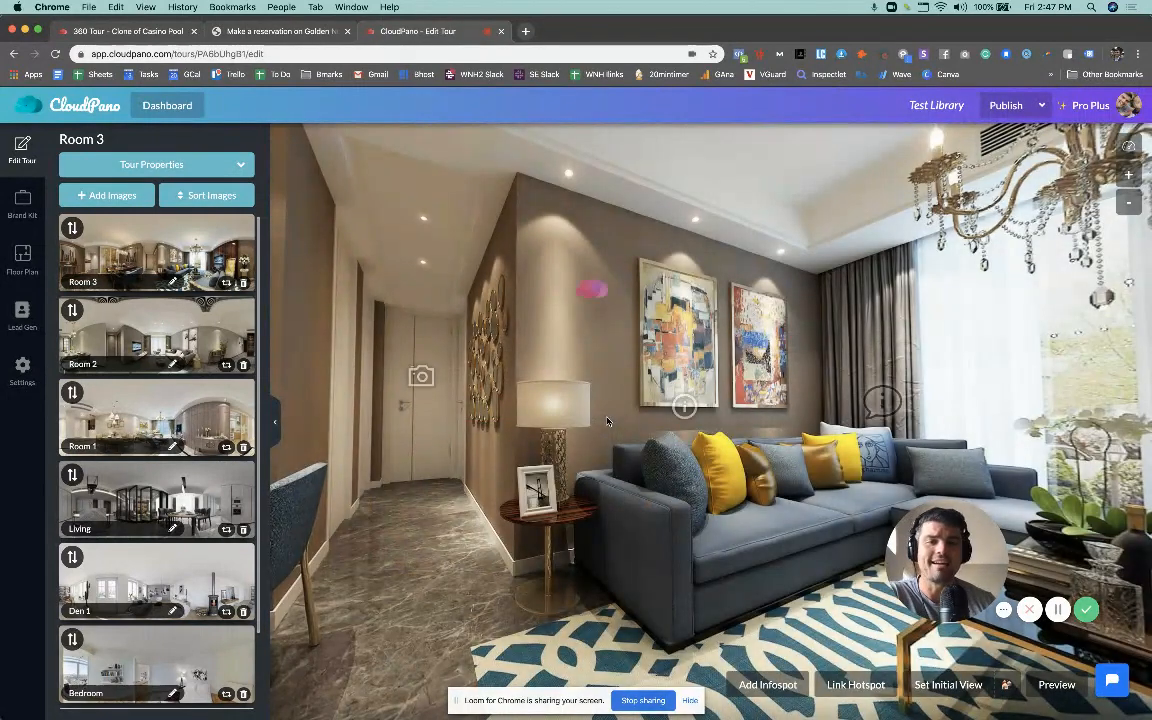
pyautogui.click(591, 290)
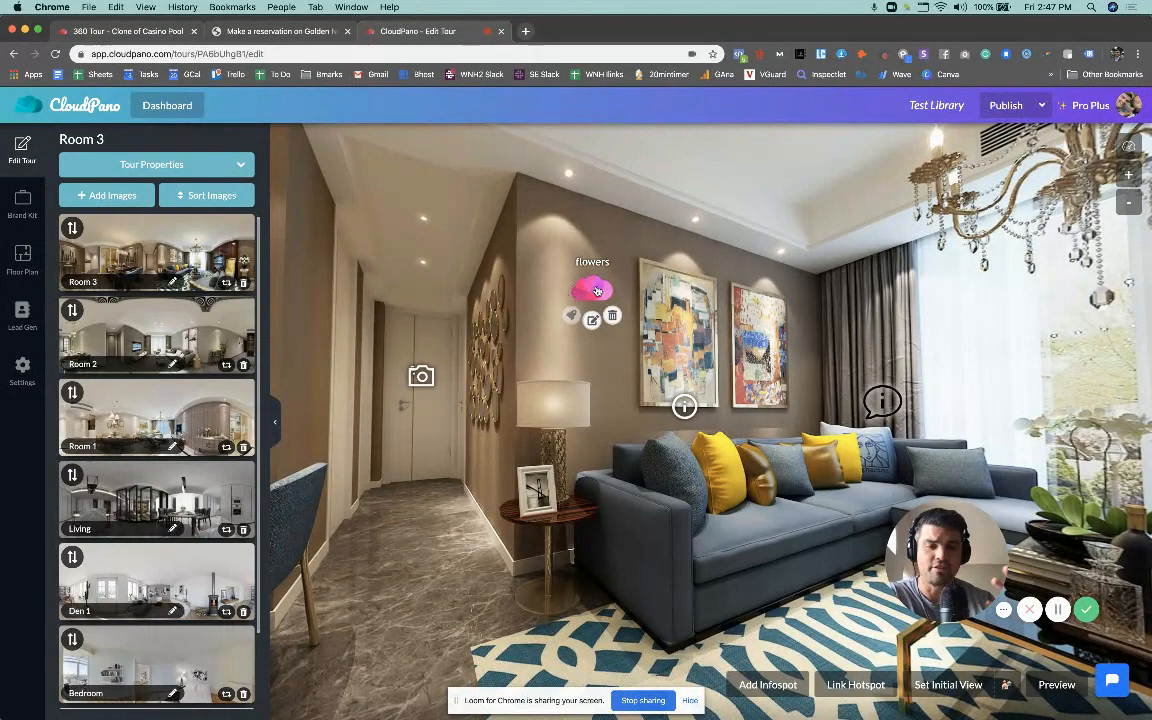
pyautogui.moveTo(592, 290)
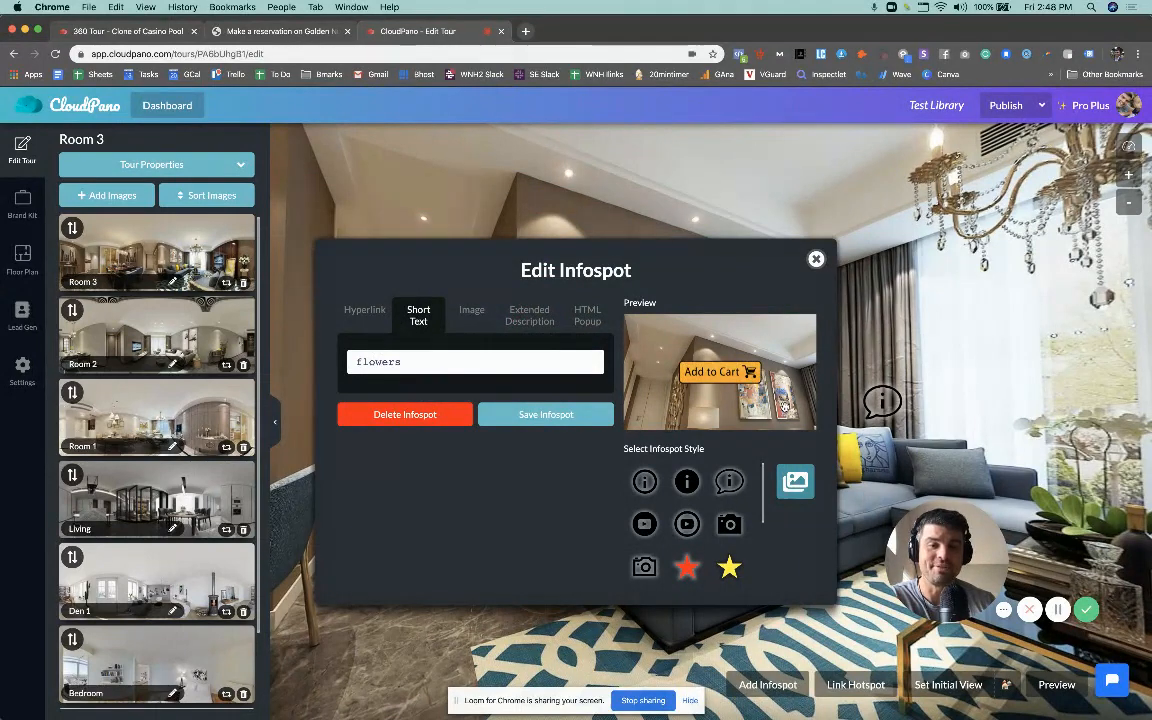
# - Check the flowers infospot's Hyperlink settings, then close the Edit Infospot dialog
pyautogui.click(365, 314)
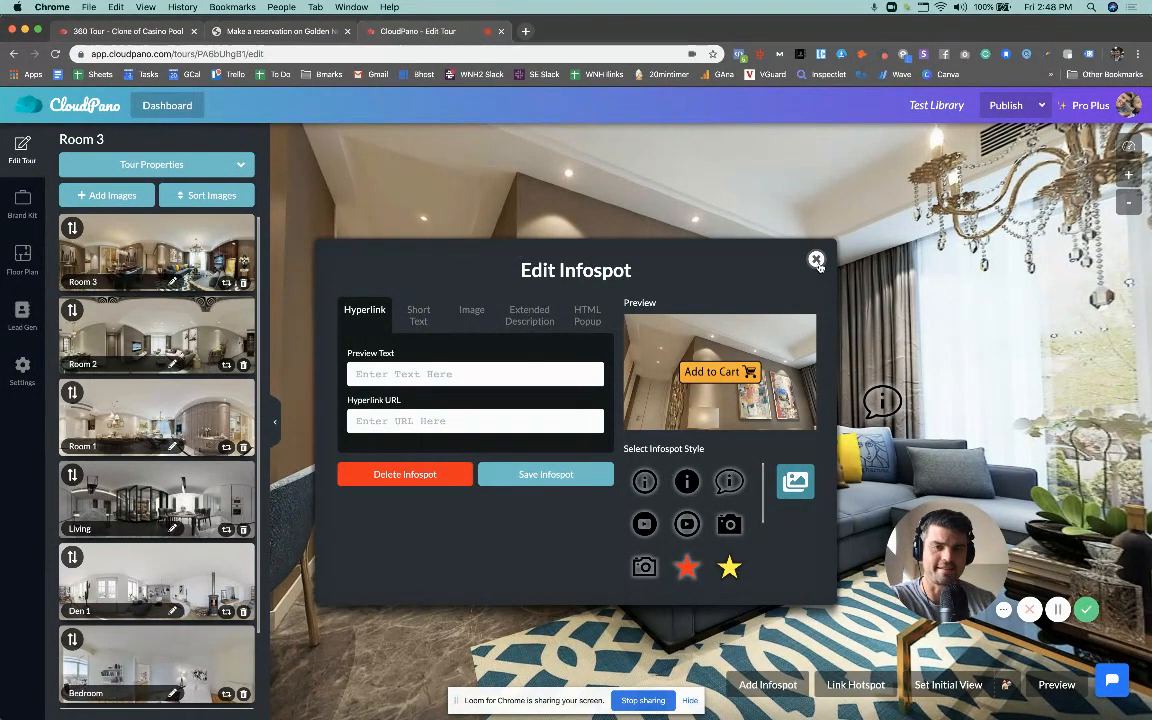
pyautogui.click(816, 260)
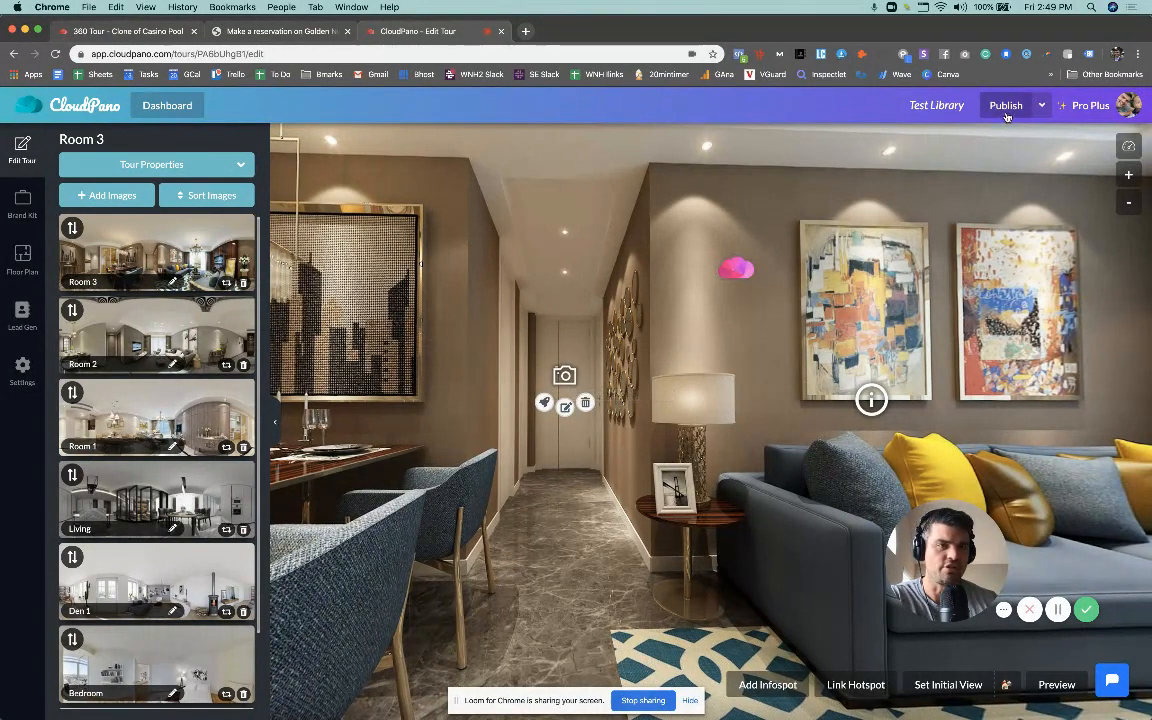
# - Publish the tour and view, then close, the camera infospot's bathroom image popup
pyautogui.click(1005, 105)
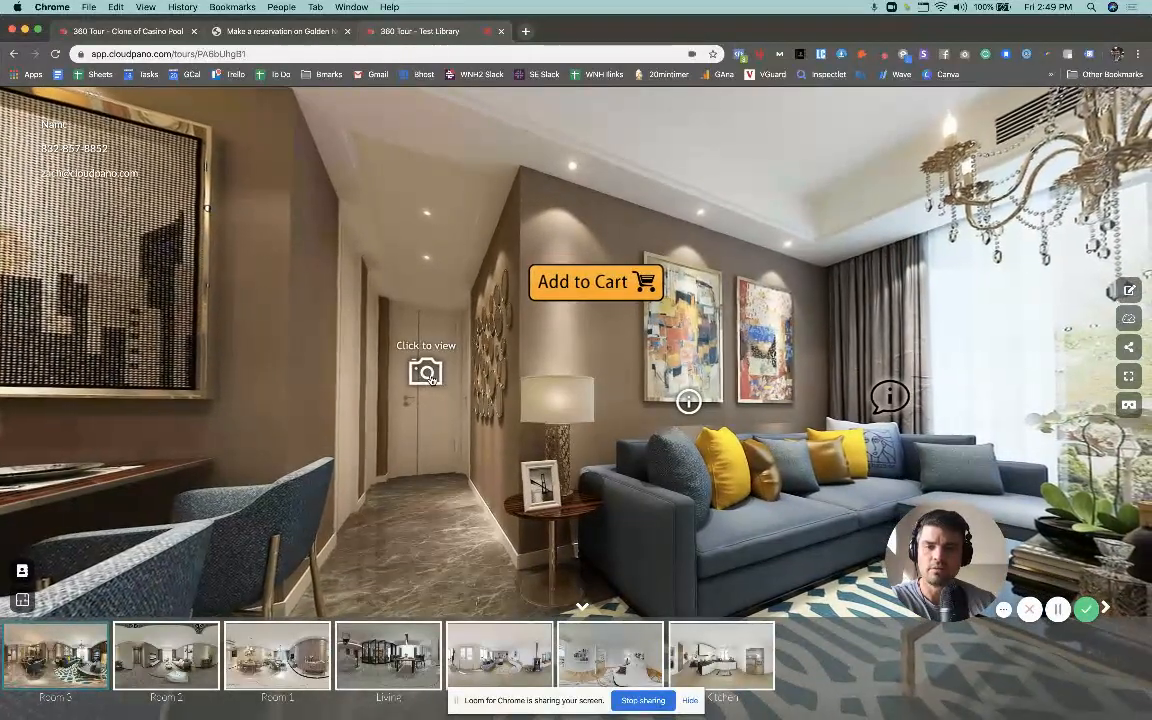
pyautogui.click(425, 372)
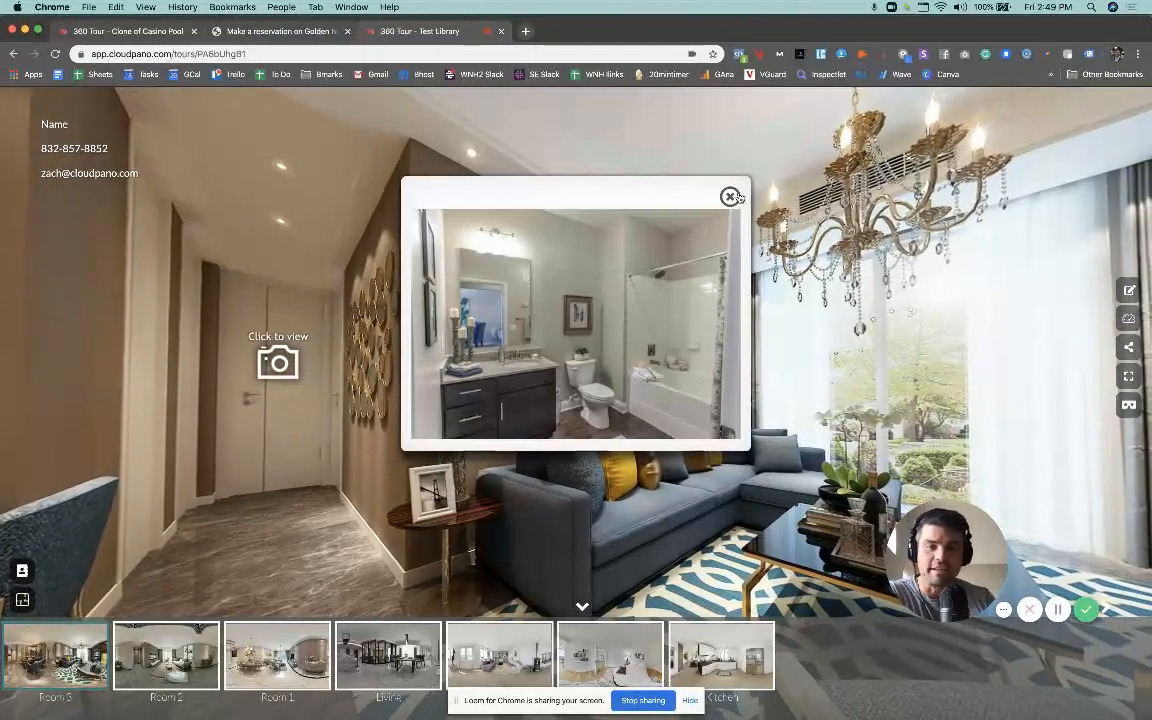
pyautogui.click(729, 196)
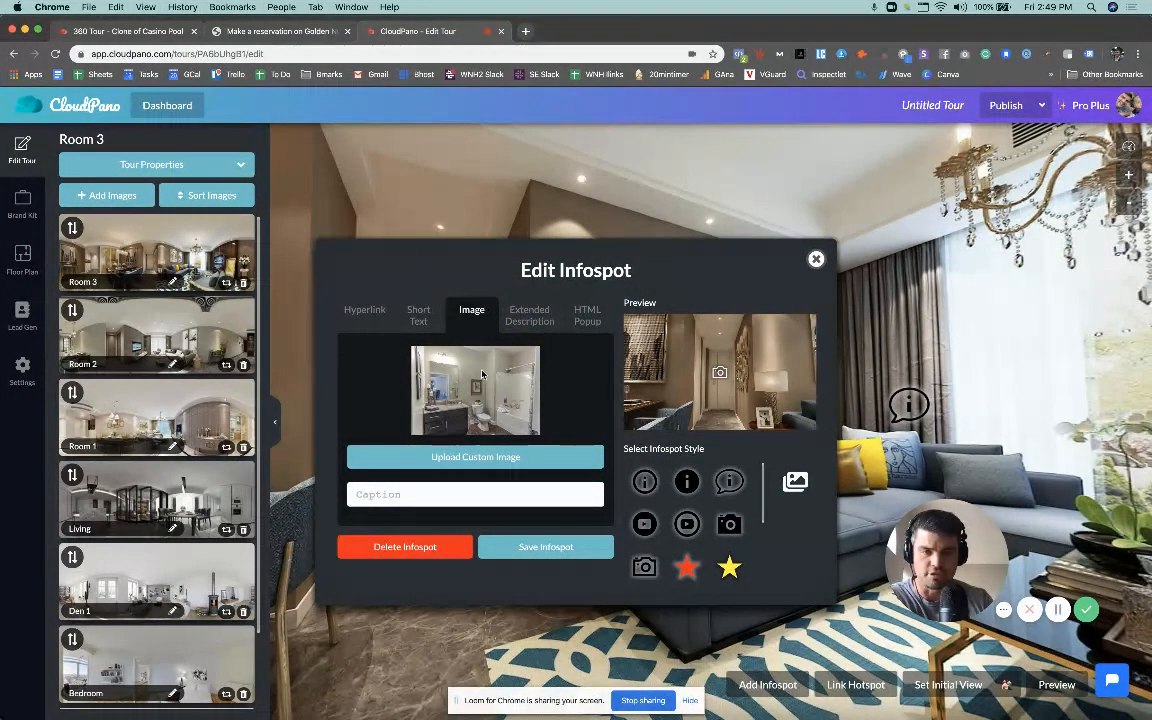
# - Choose preview-ny.png from the library Images as the camera infospot's popup image, instead of Bath1.jpg
pyautogui.click(475, 457)
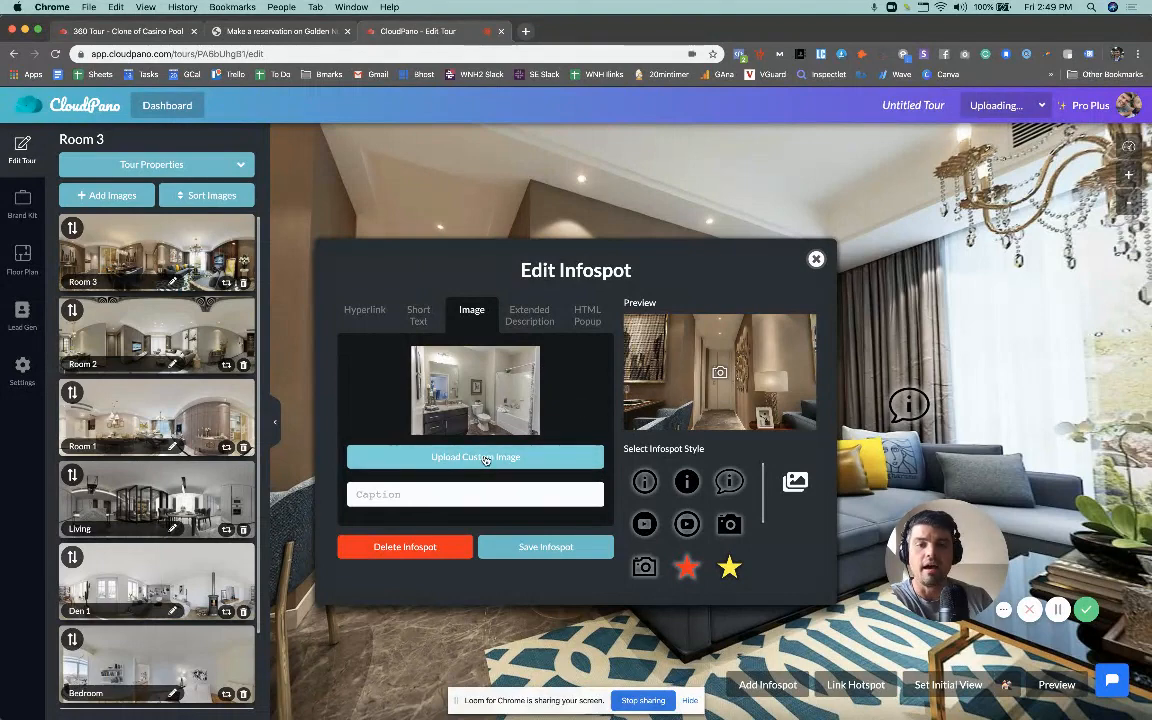
pyautogui.click(475, 457)
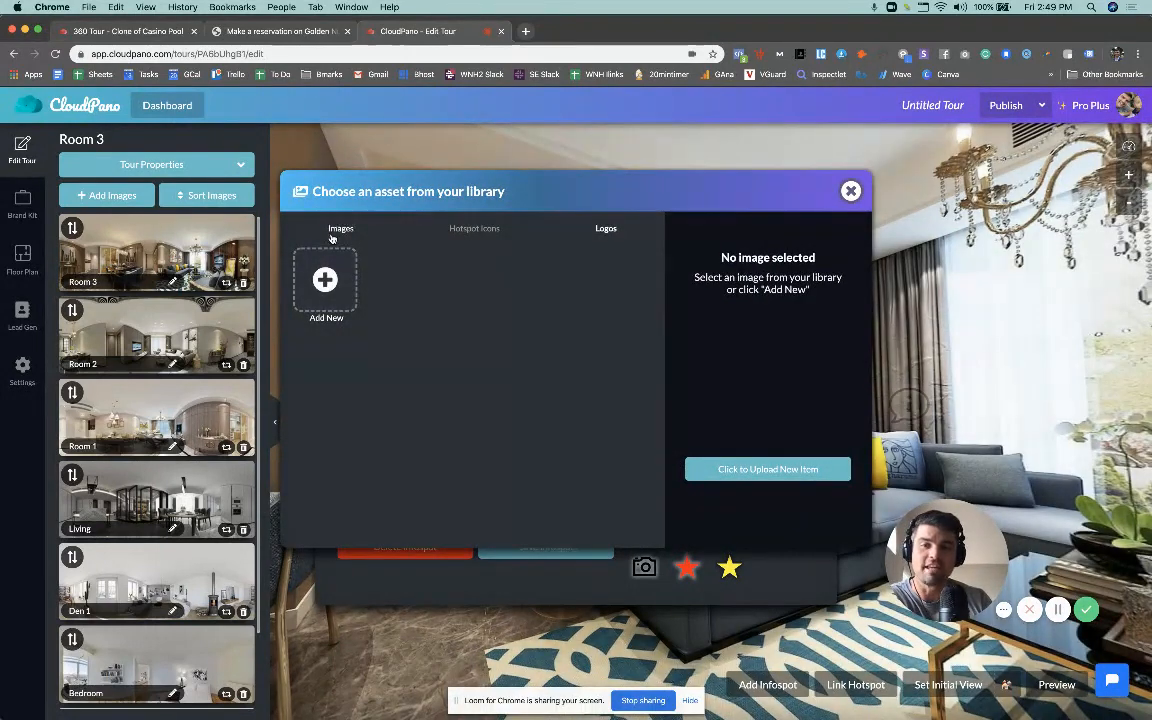
pyautogui.click(546, 280)
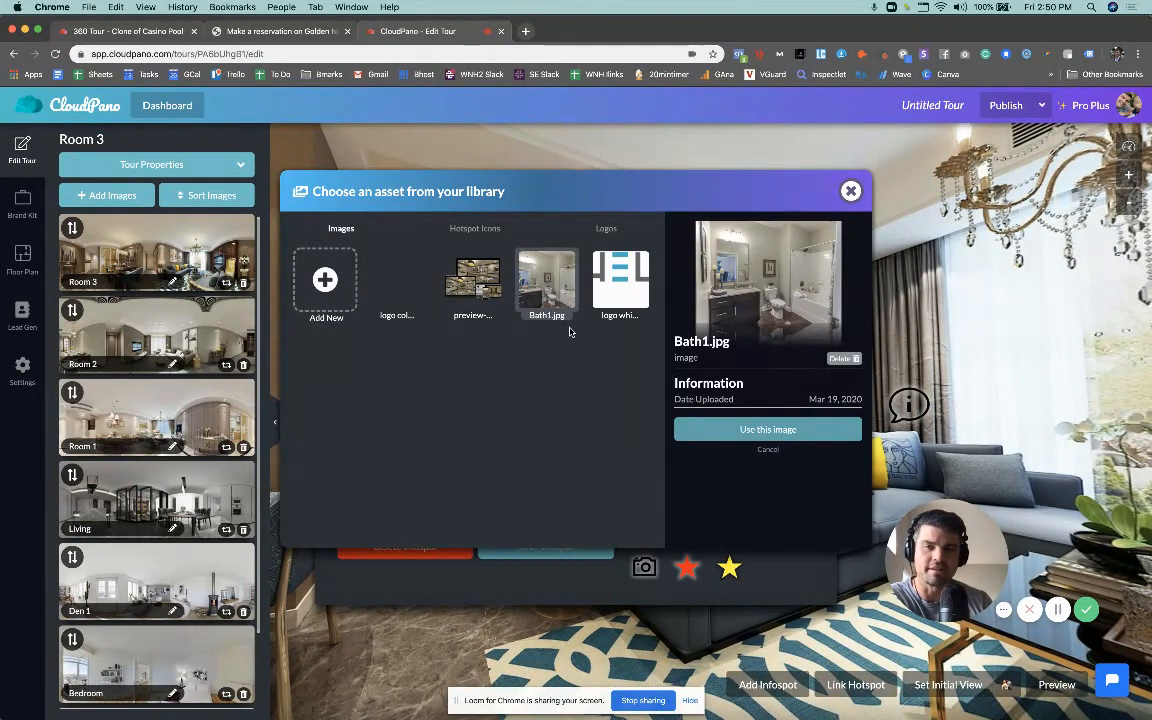
pyautogui.moveTo(567, 337)
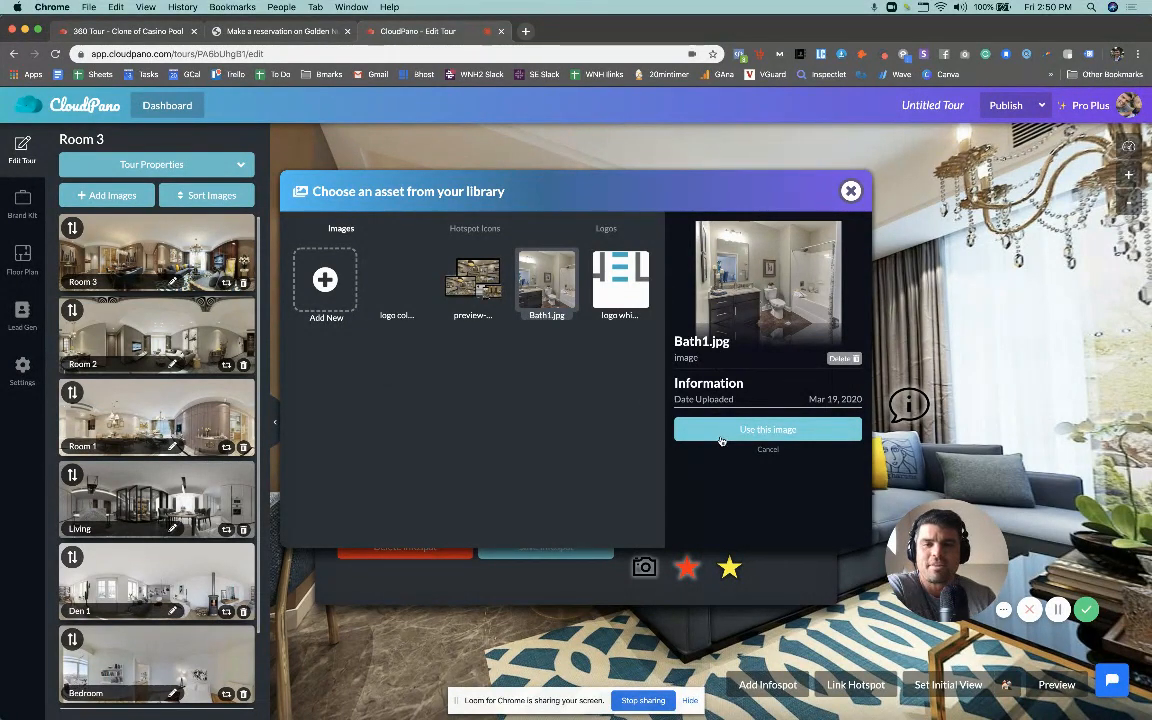
pyautogui.click(767, 429)
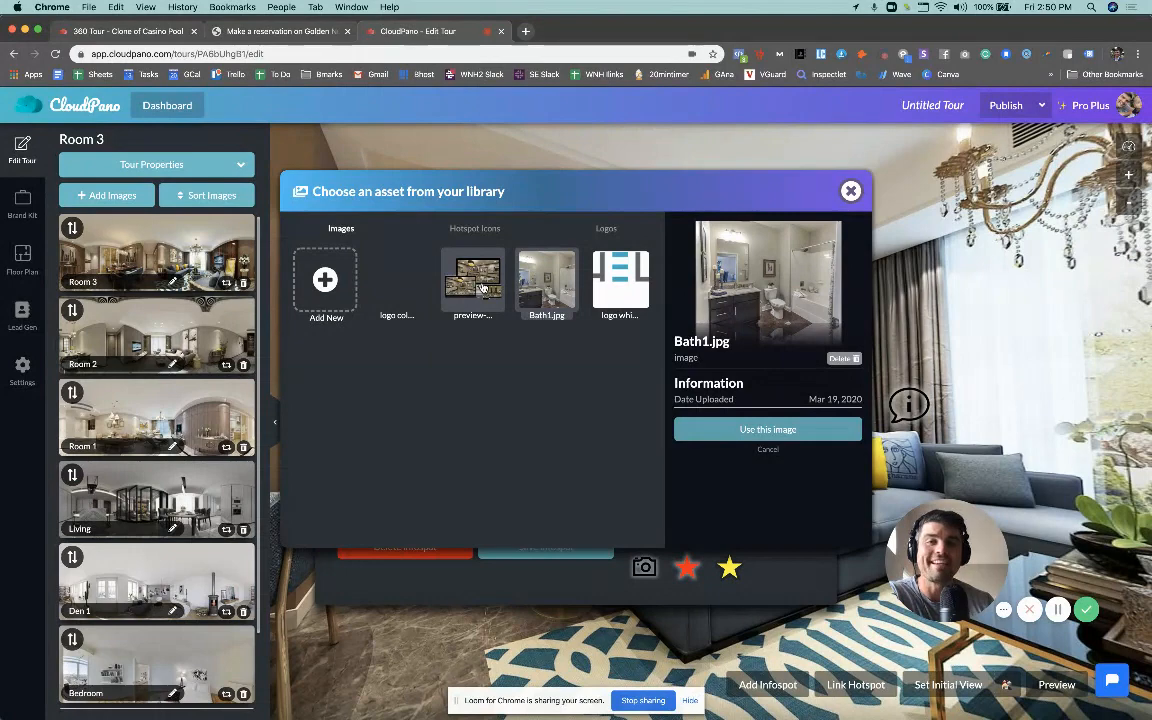
pyautogui.click(472, 278)
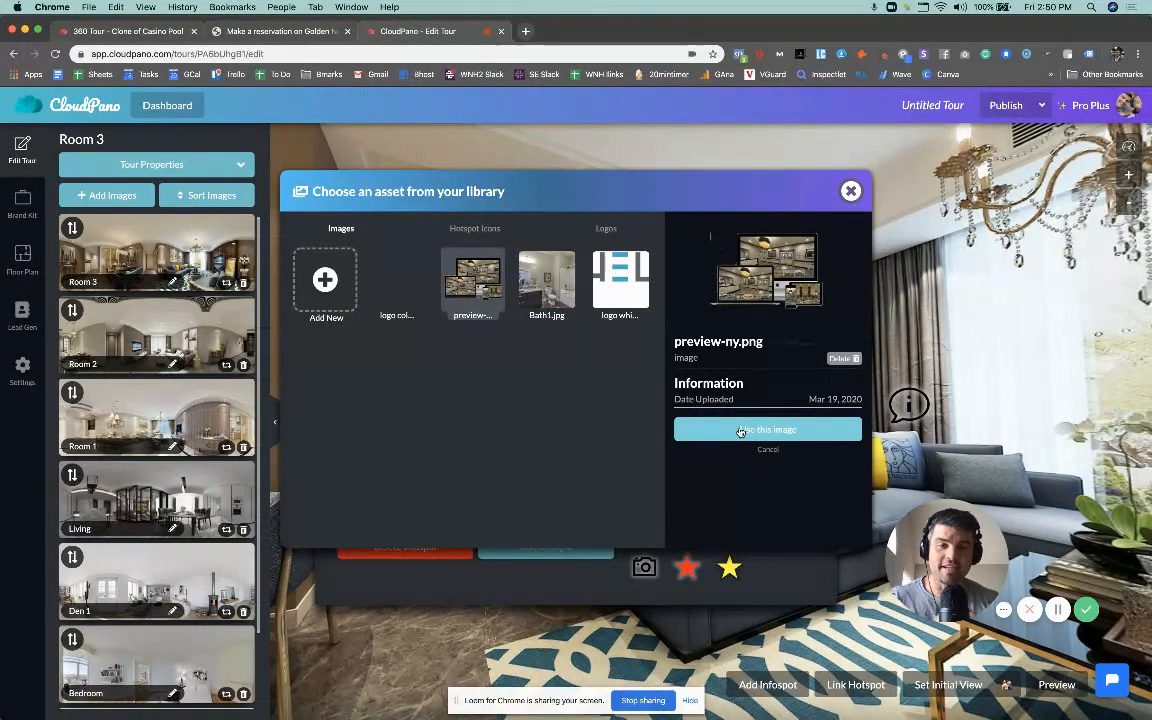
pyautogui.click(767, 429)
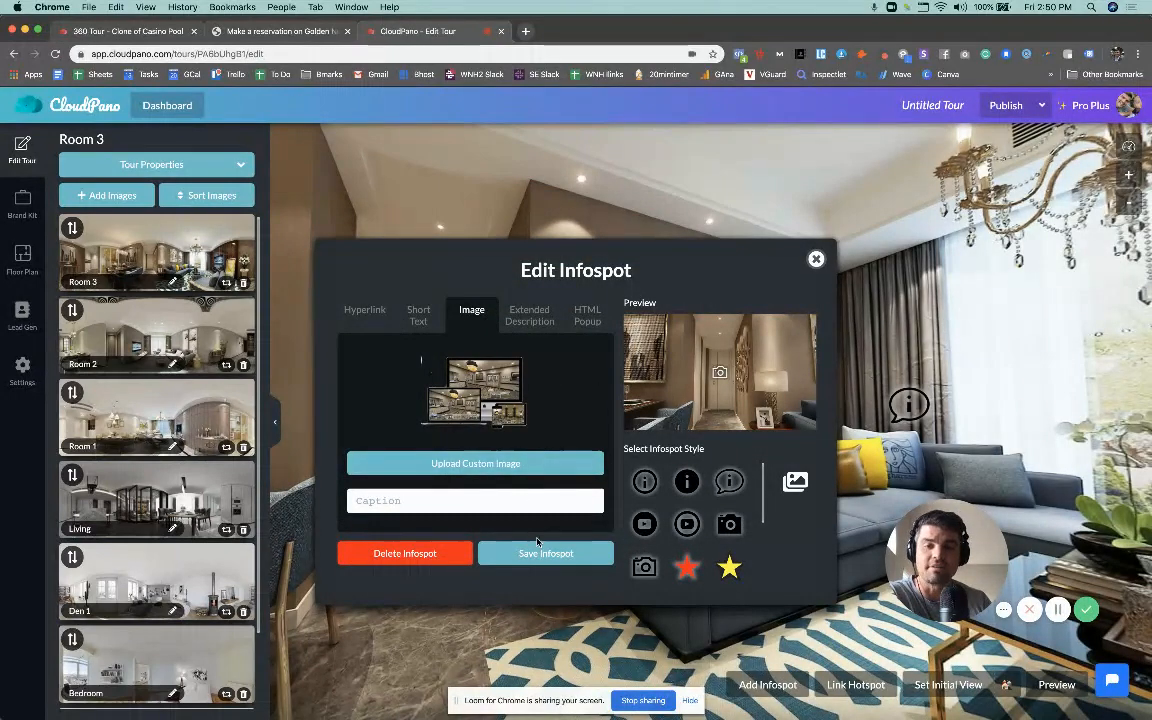
pyautogui.moveTo(448, 371)
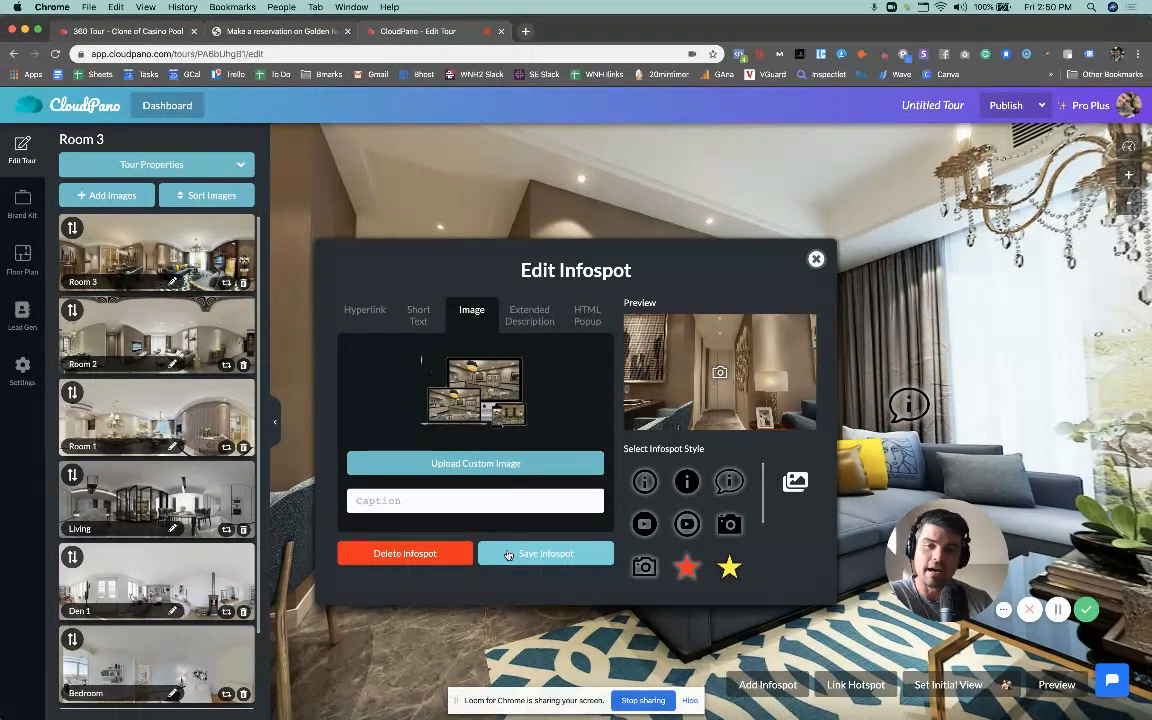
# - Save the infospot and check the devices image popup in the published tour
pyautogui.click(546, 553)
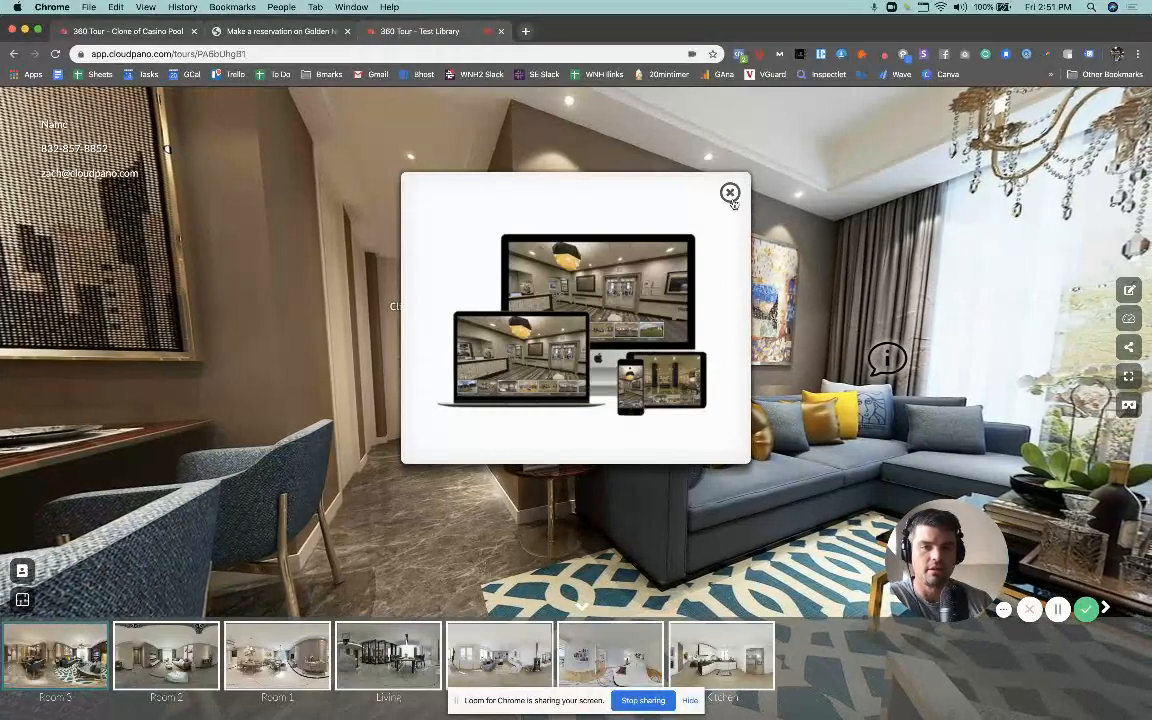
pyautogui.click(730, 192)
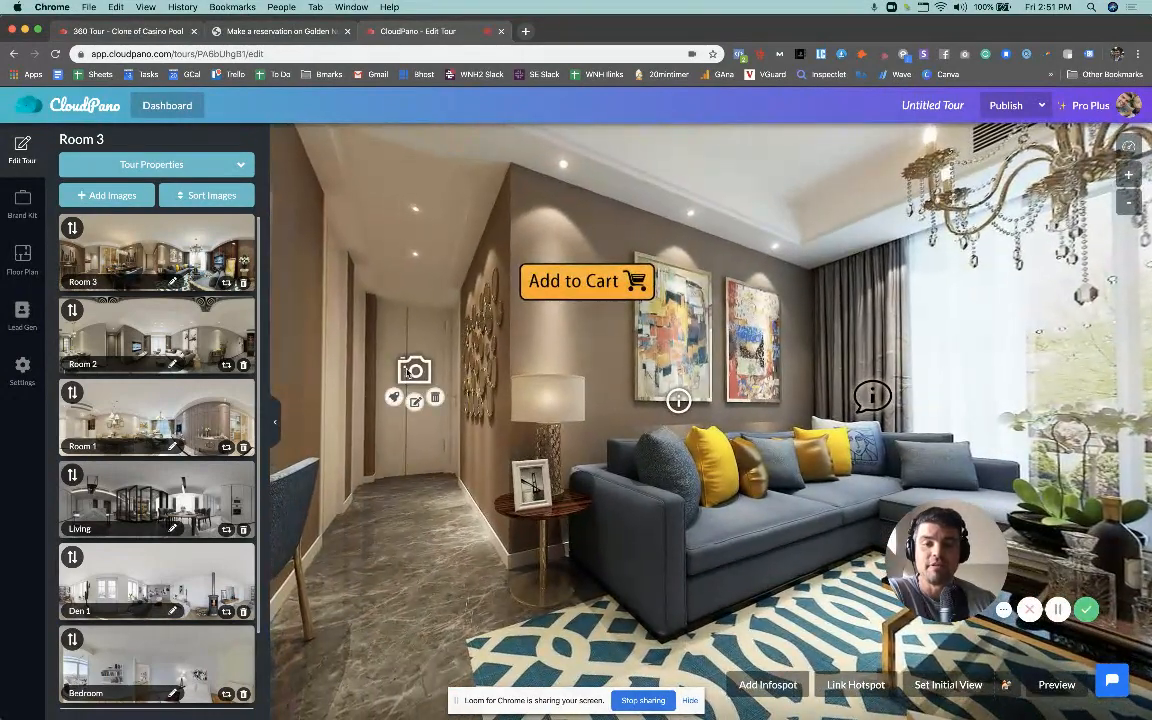
# - Reopen the camera infospot, set its short text to 'test', and return to the library images
pyautogui.click(415, 397)
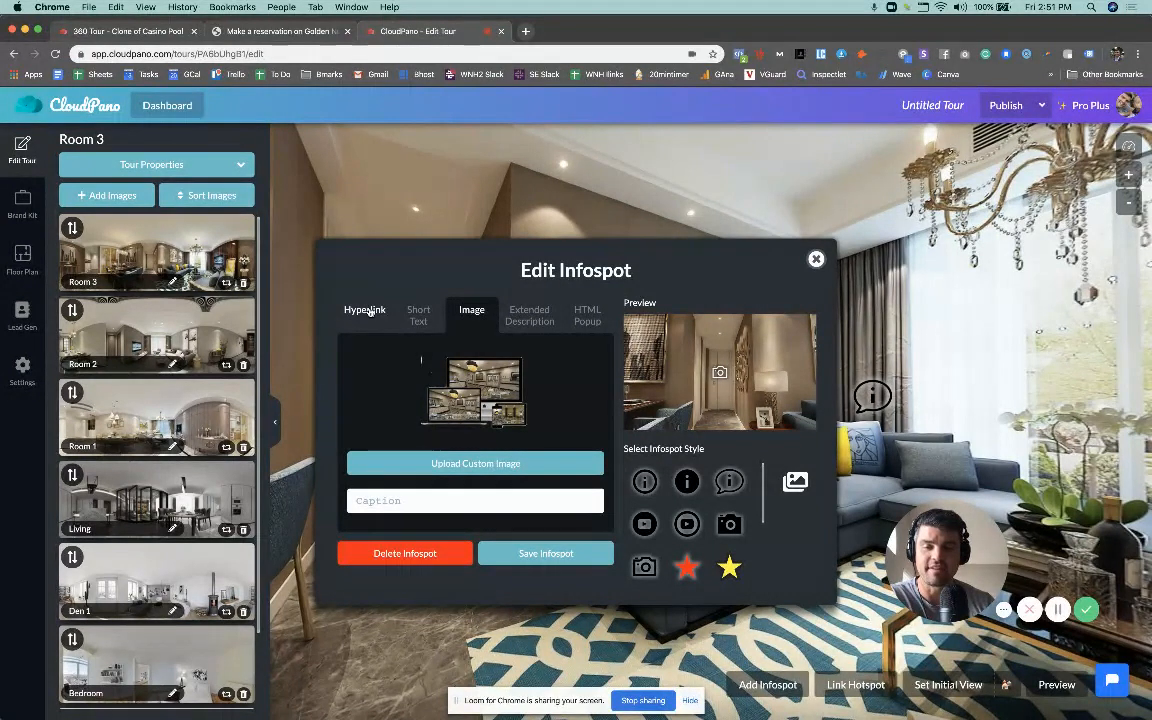
pyautogui.click(365, 309)
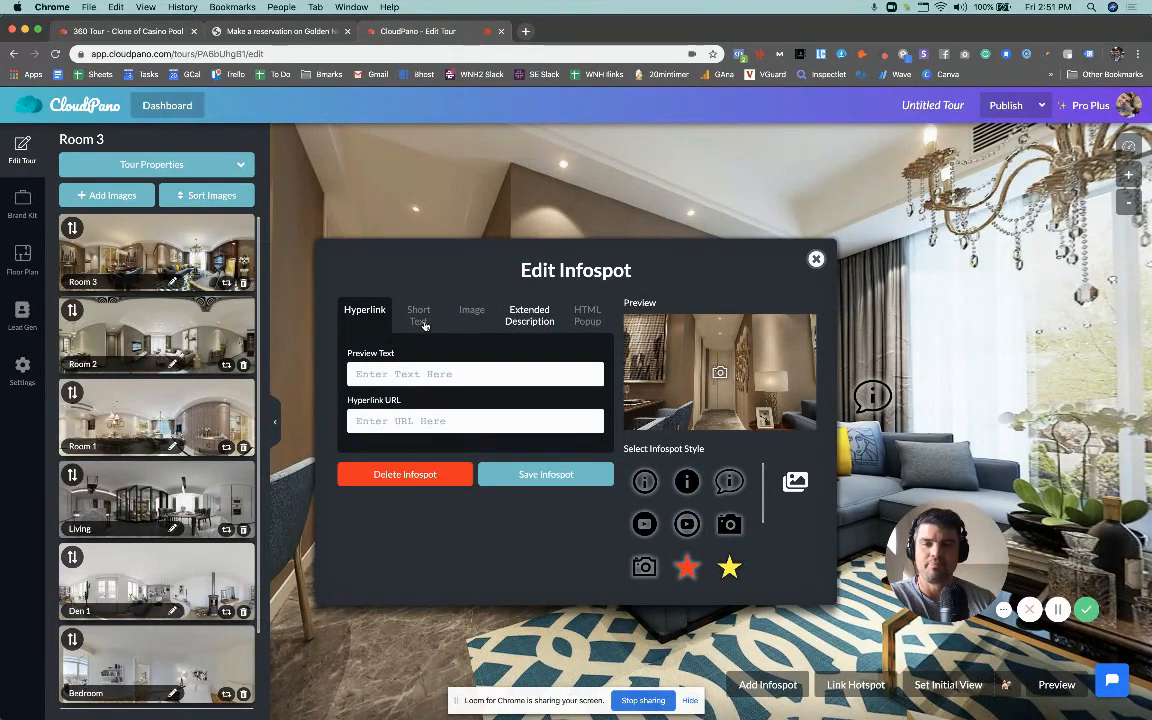
pyautogui.click(418, 314)
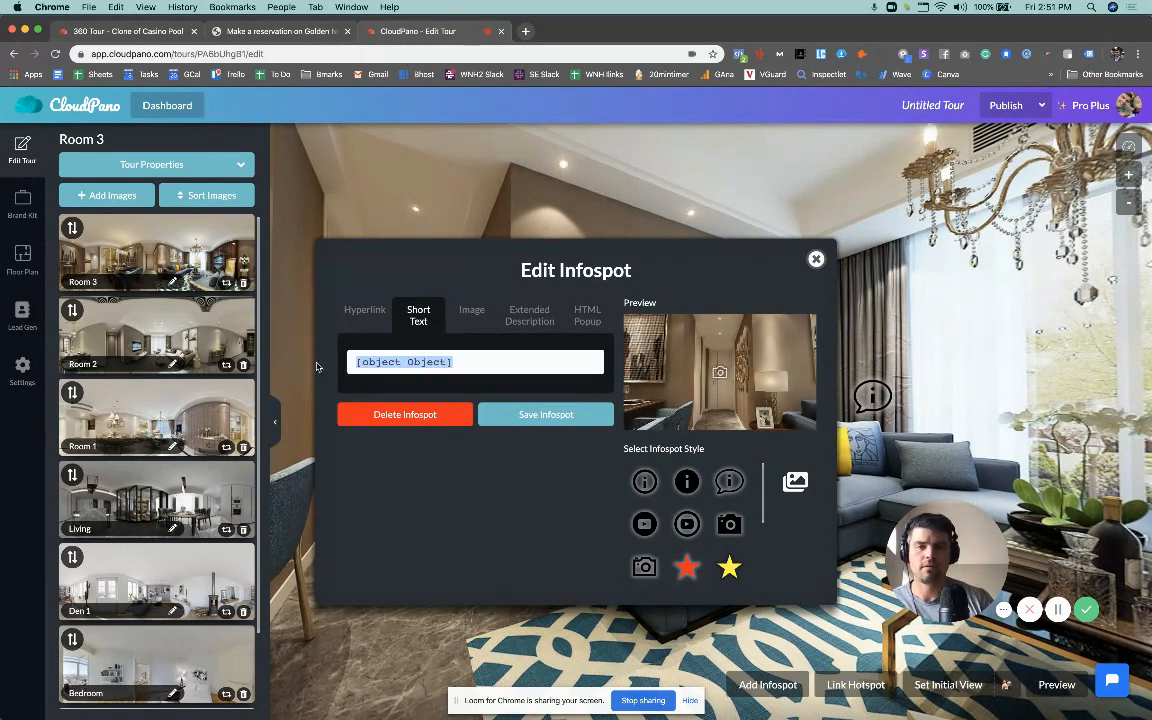
pyautogui.write('TE')
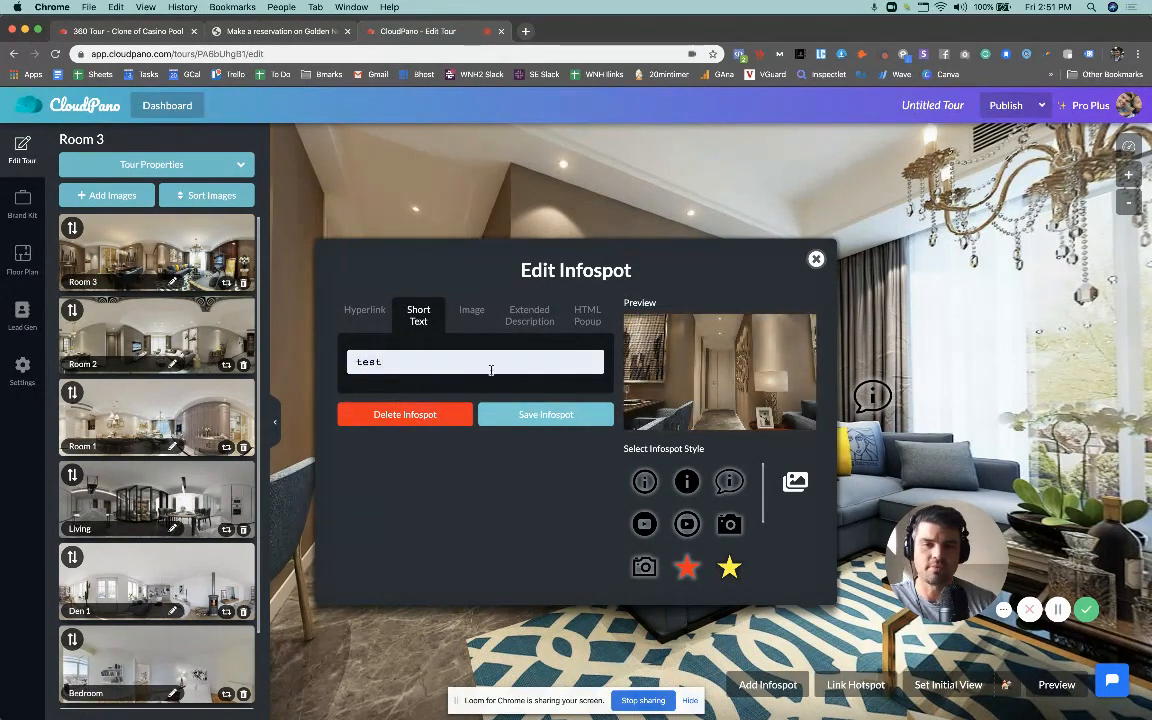
pyautogui.moveTo(795, 482)
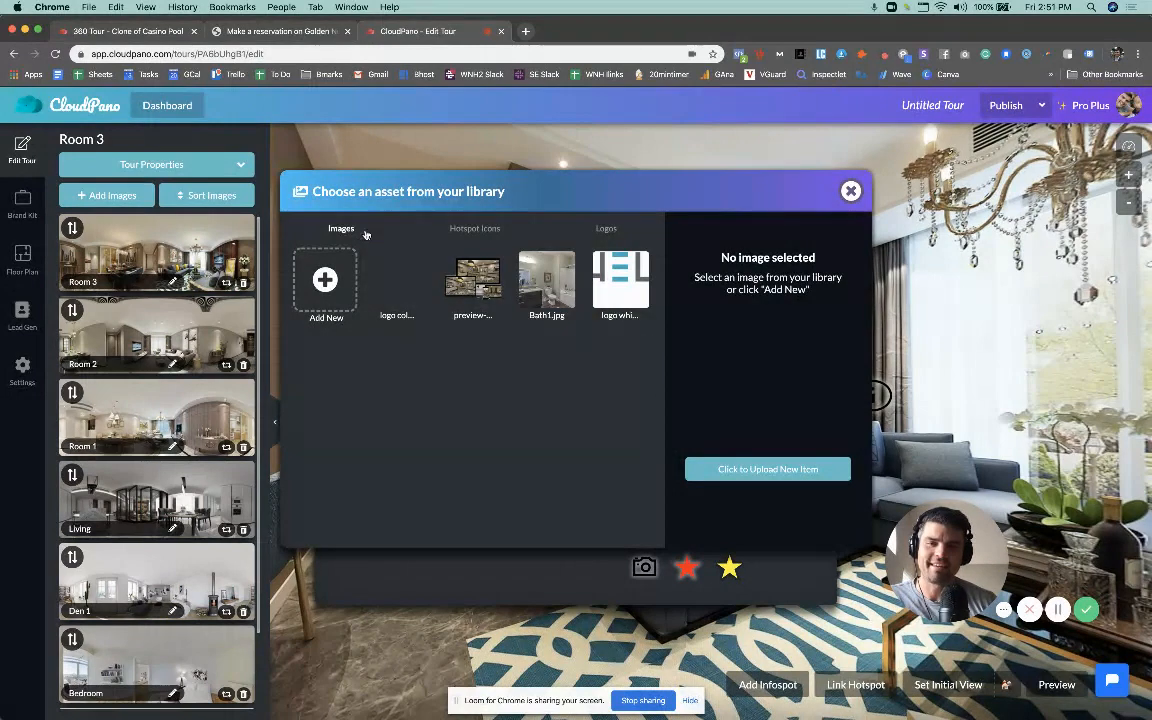
pyautogui.click(472, 278)
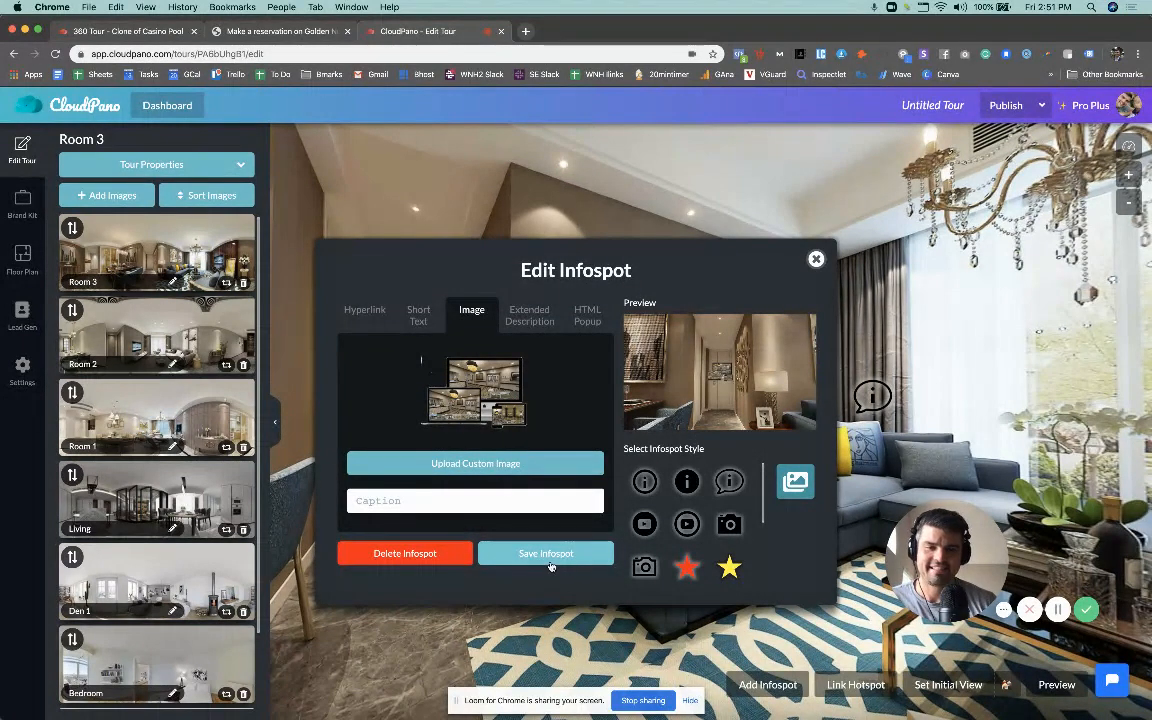
# - Save the infospot with the devices image as its icon, then open a new browser tab
pyautogui.click(546, 553)
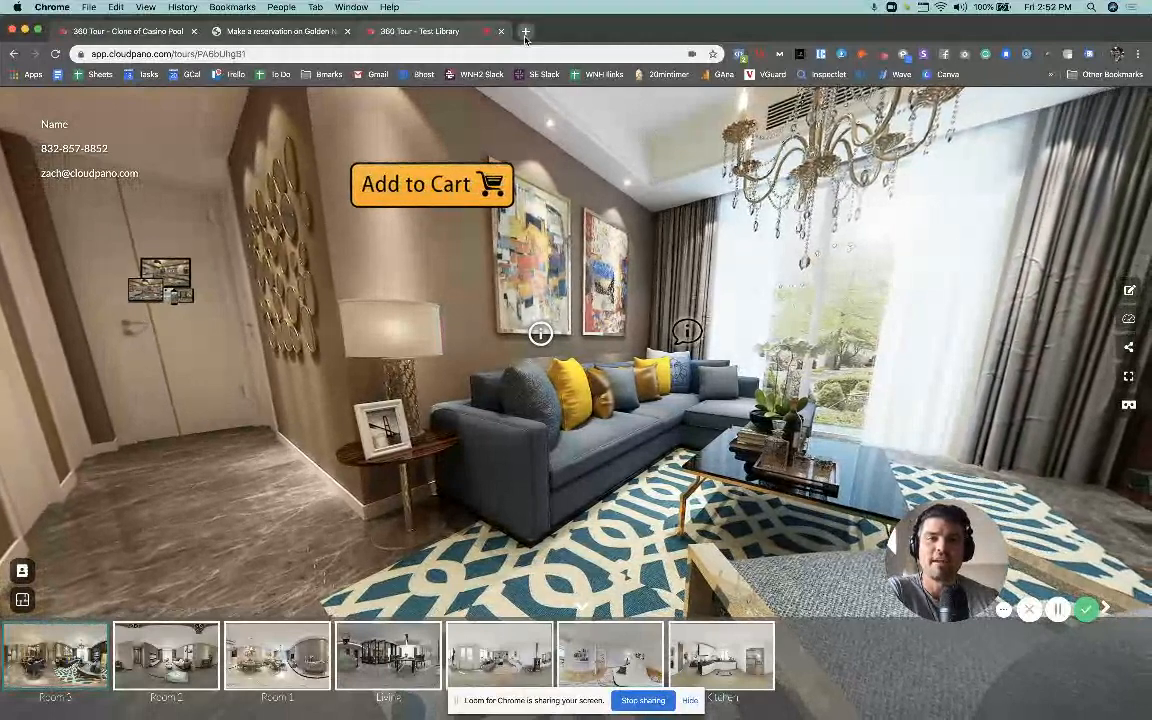
pyautogui.click(525, 31)
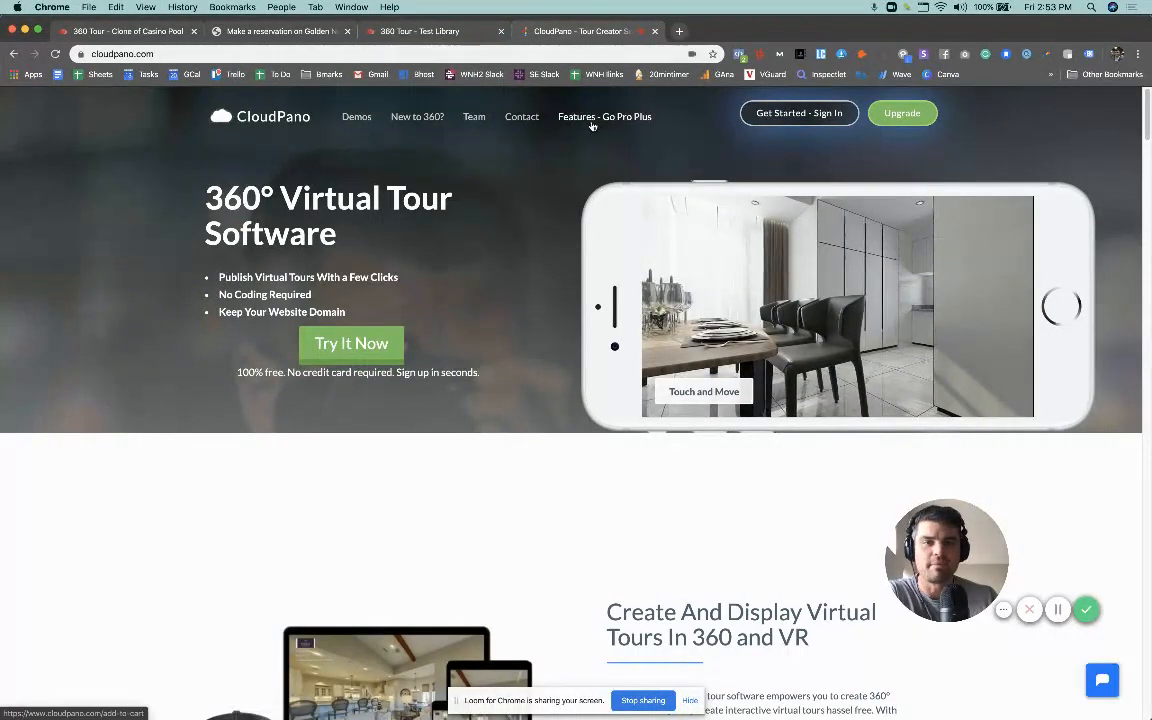
# - Go through the Pro Plus features page to the $33/Month Pro Plus checkout
pyautogui.click(604, 116)
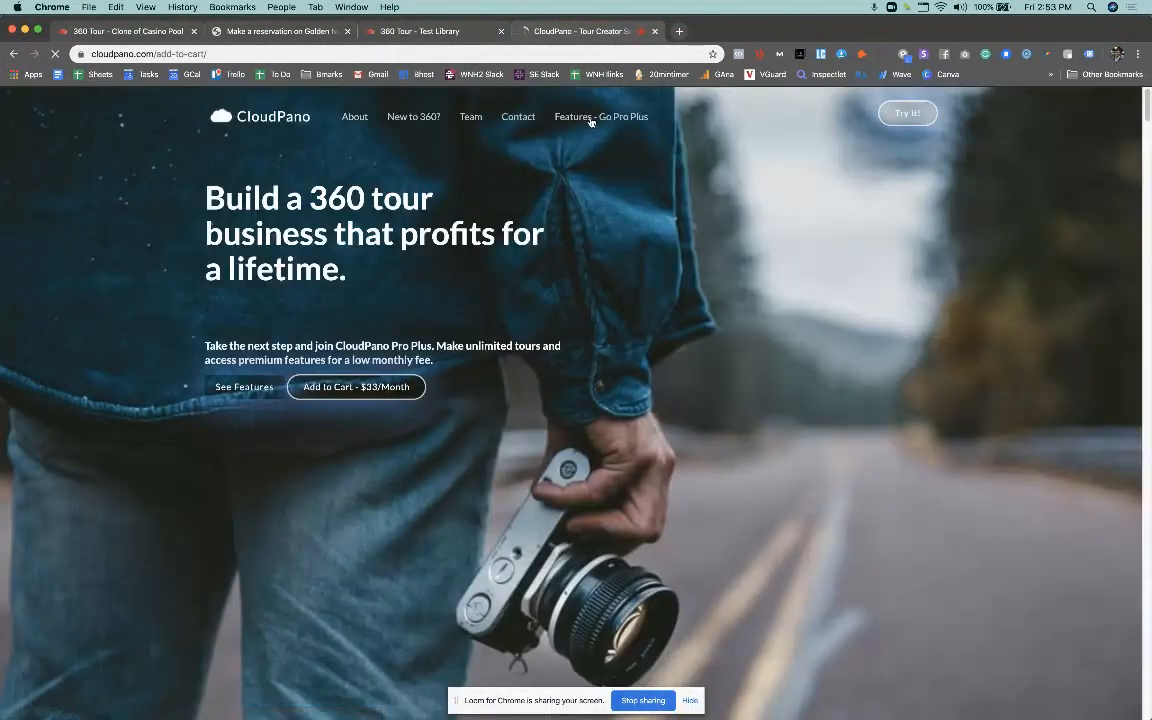
pyautogui.click(356, 387)
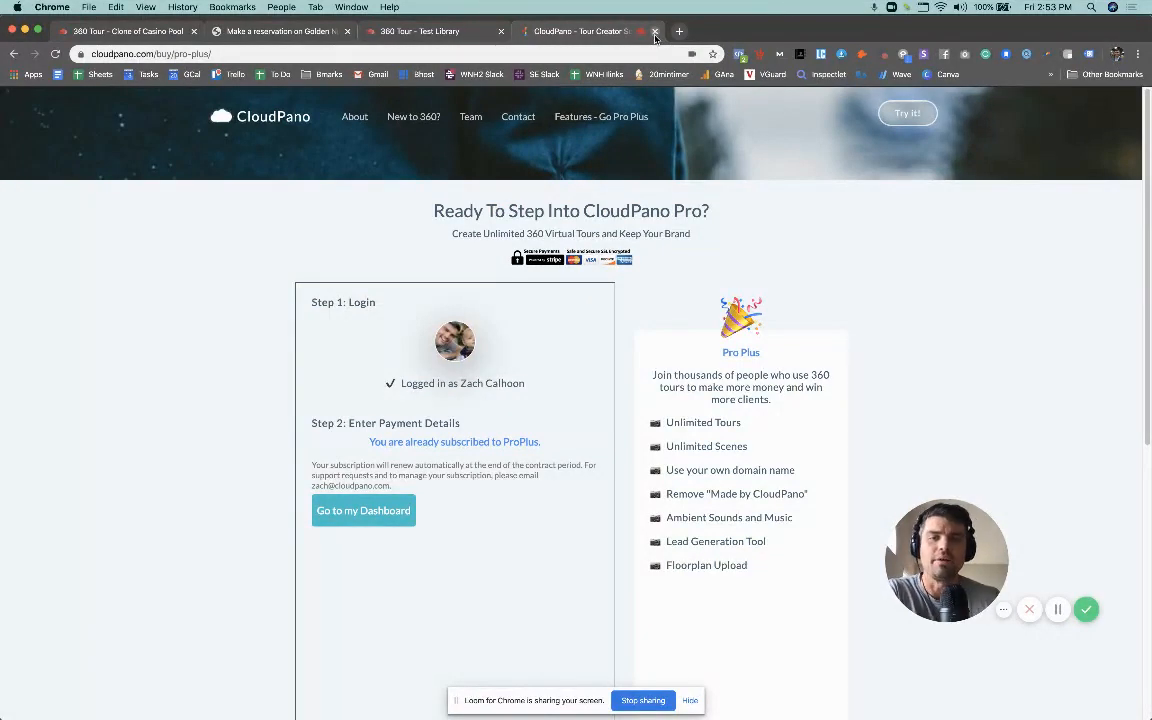
pyautogui.moveTo(610, 461)
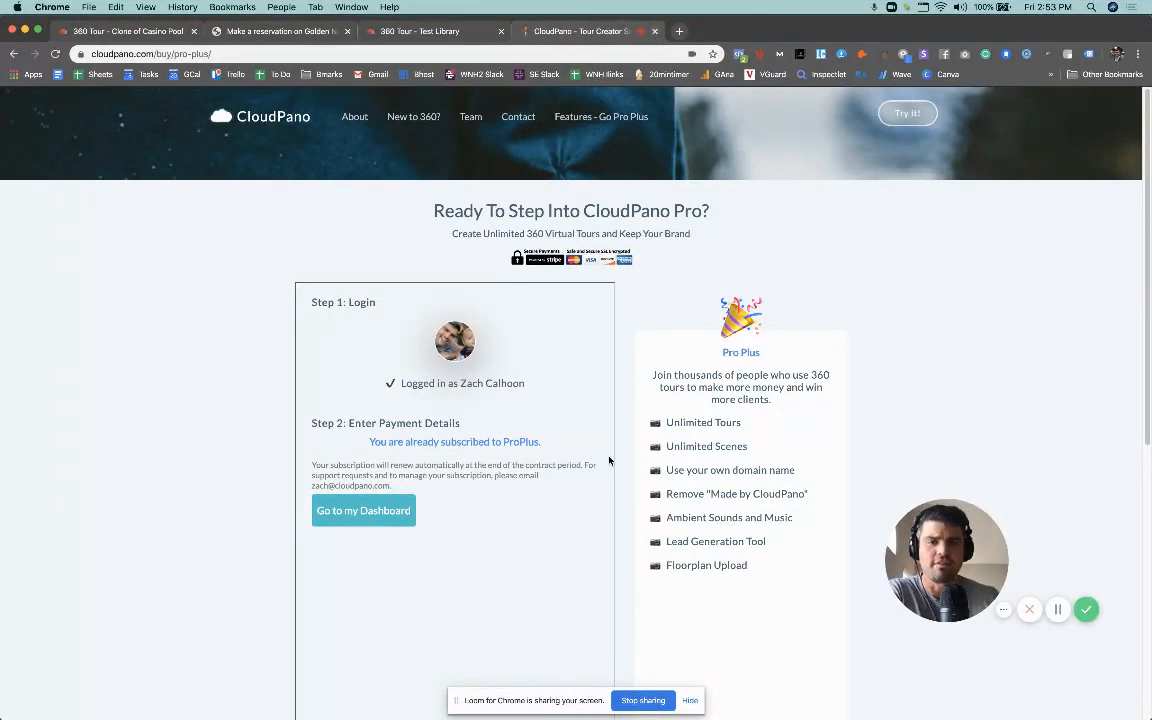